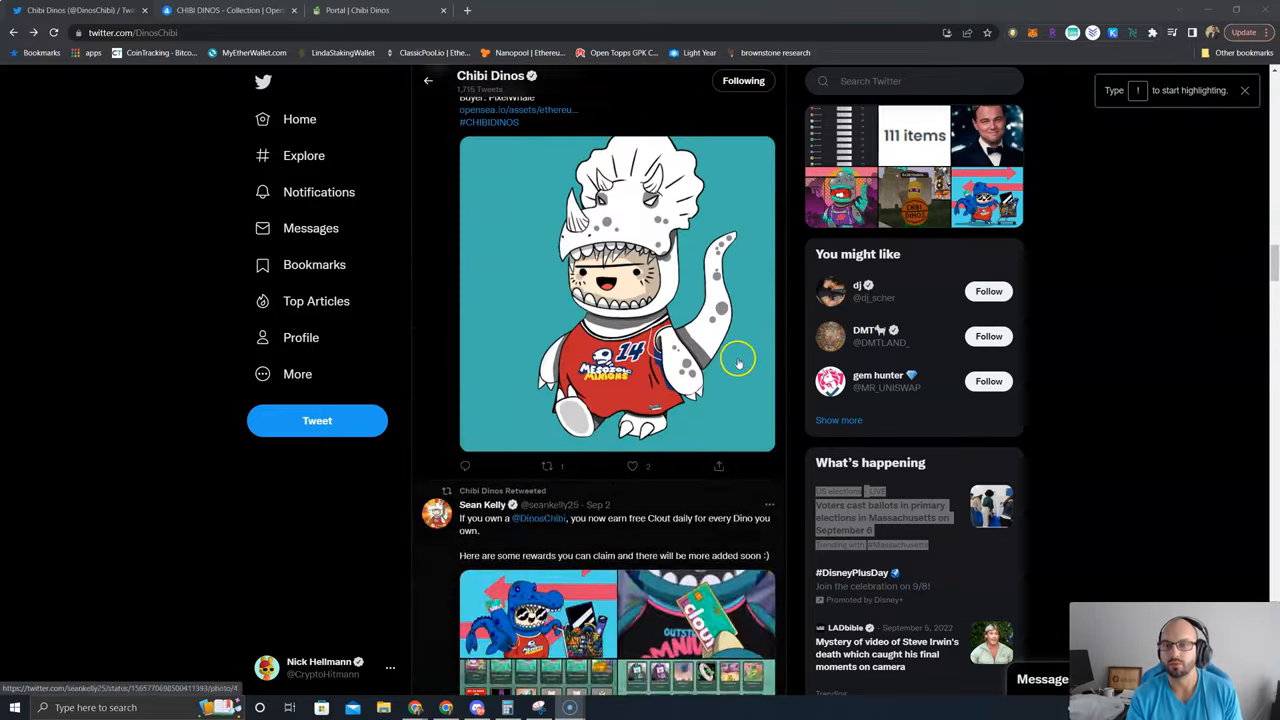
# - Look over the CHIBI DINOS stats on OpenSea, then switch to the Chibi Dinos portal
pyautogui.scroll(3)
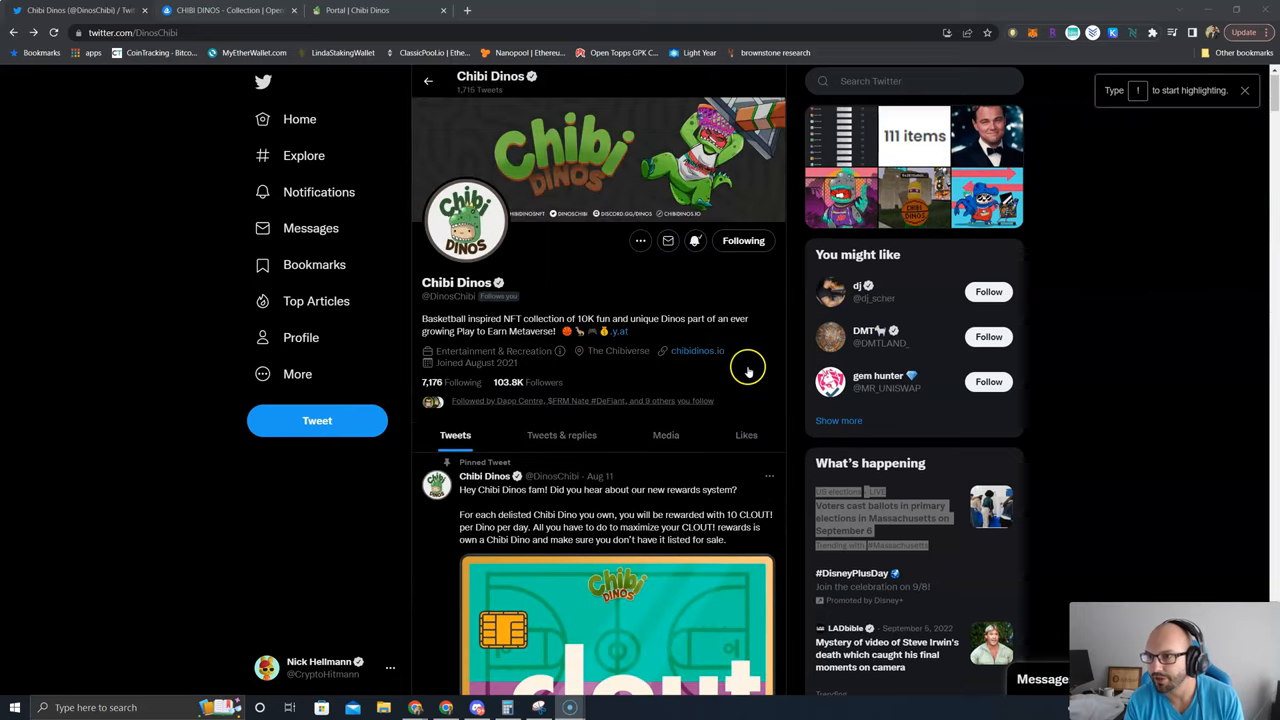
pyautogui.moveTo(722, 278)
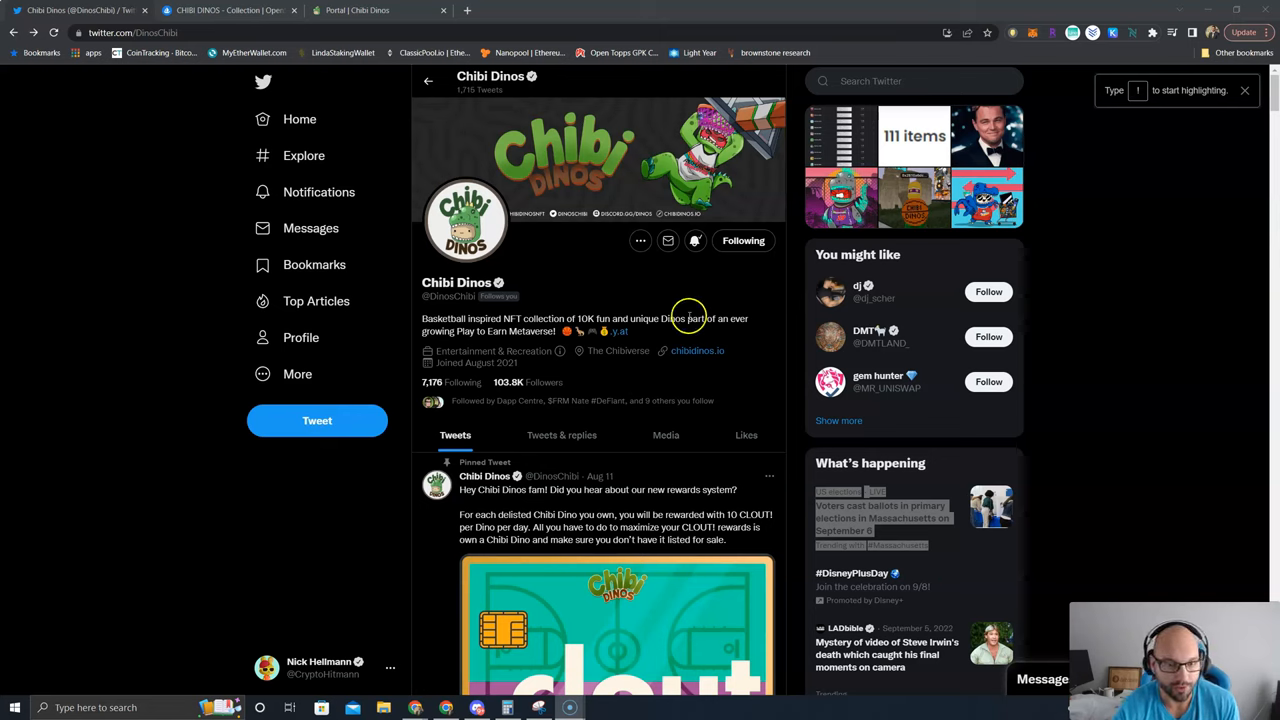
pyautogui.scroll(-3)
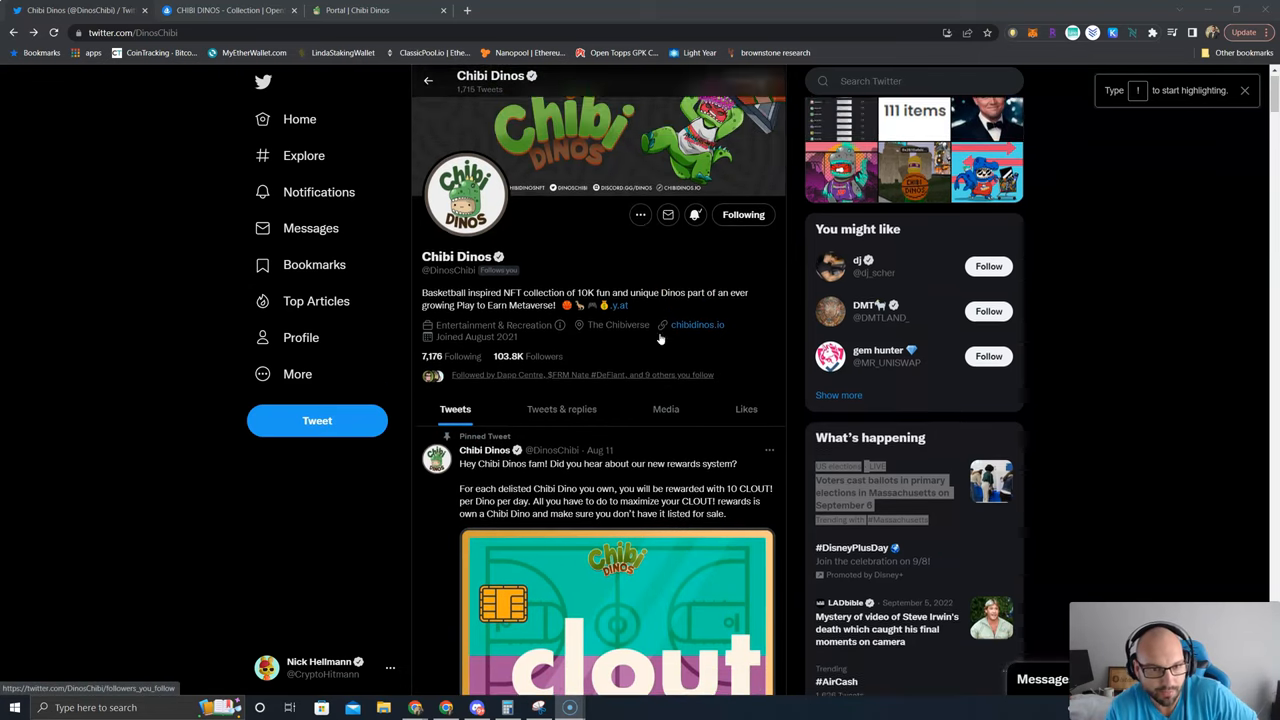
pyautogui.scroll(3)
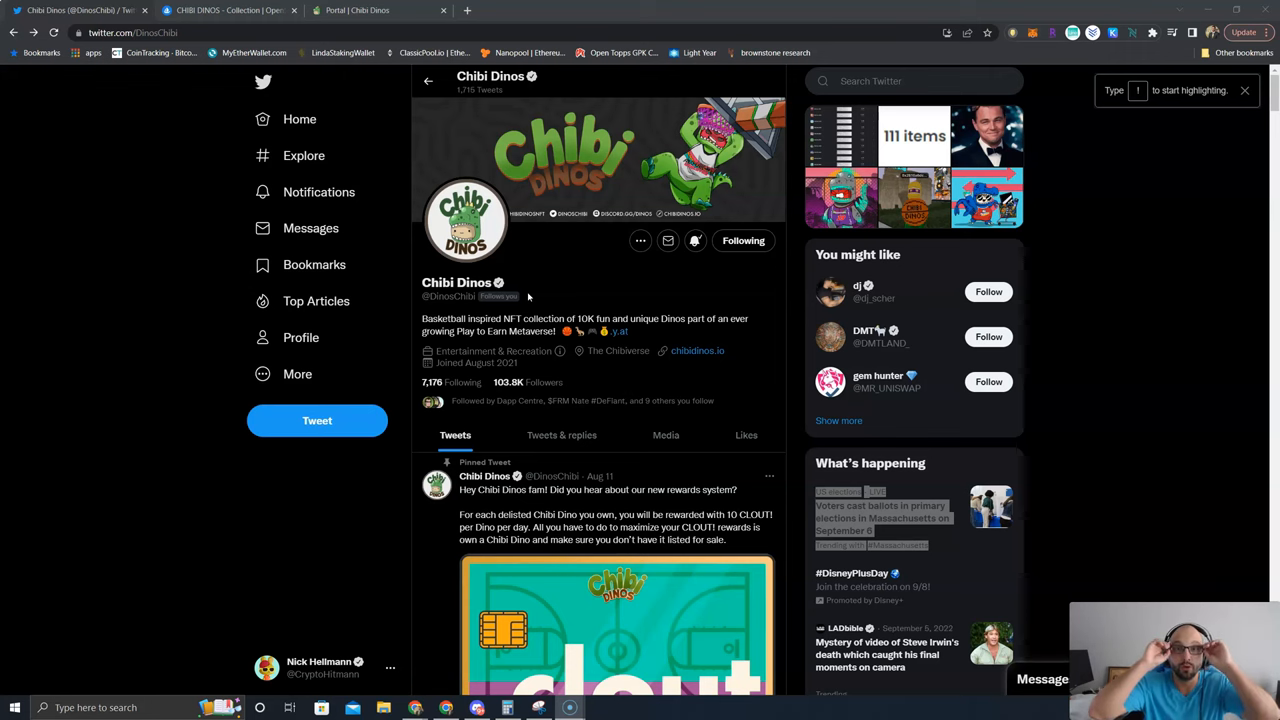
pyautogui.scroll(-3)
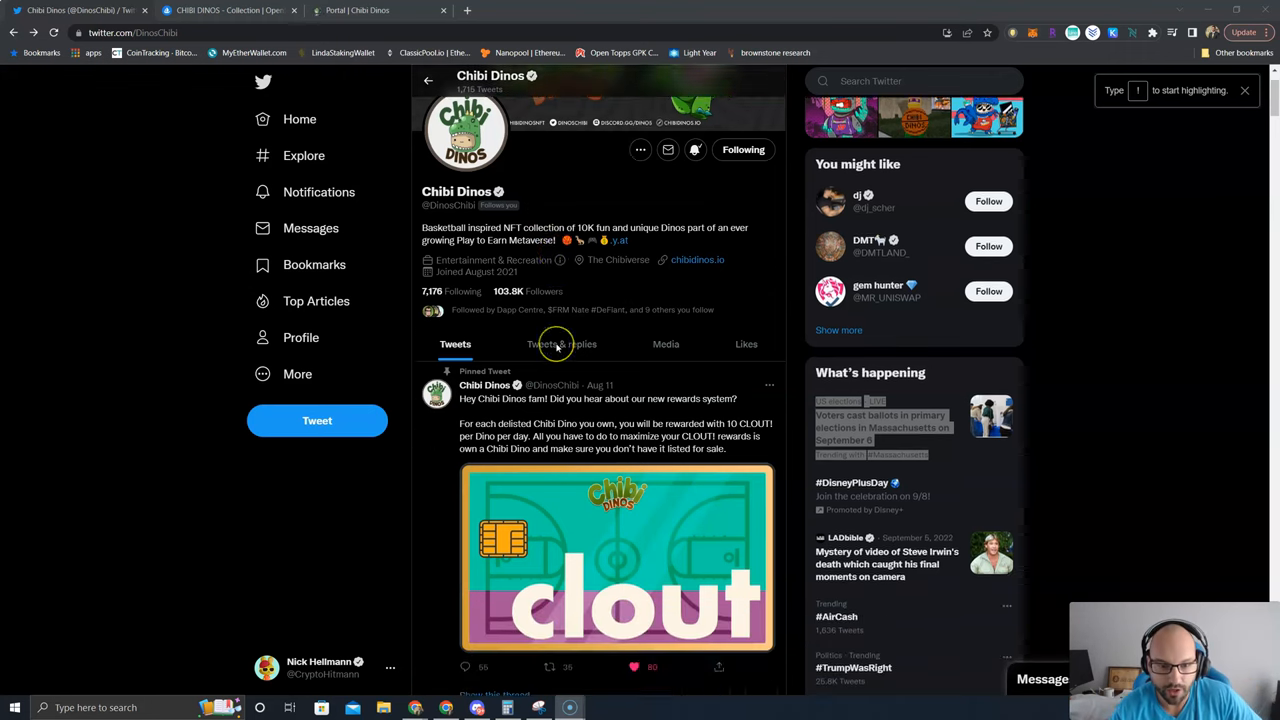
pyautogui.scroll(-3)
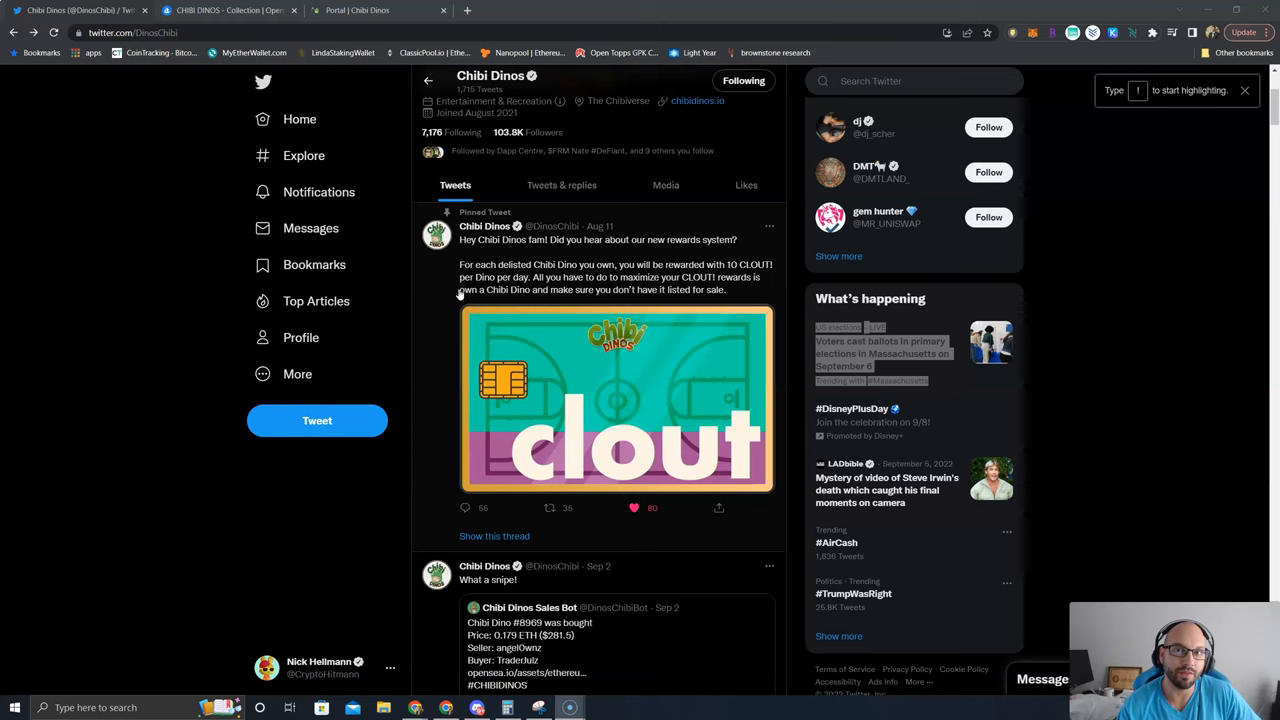
pyautogui.moveTo(253, 65)
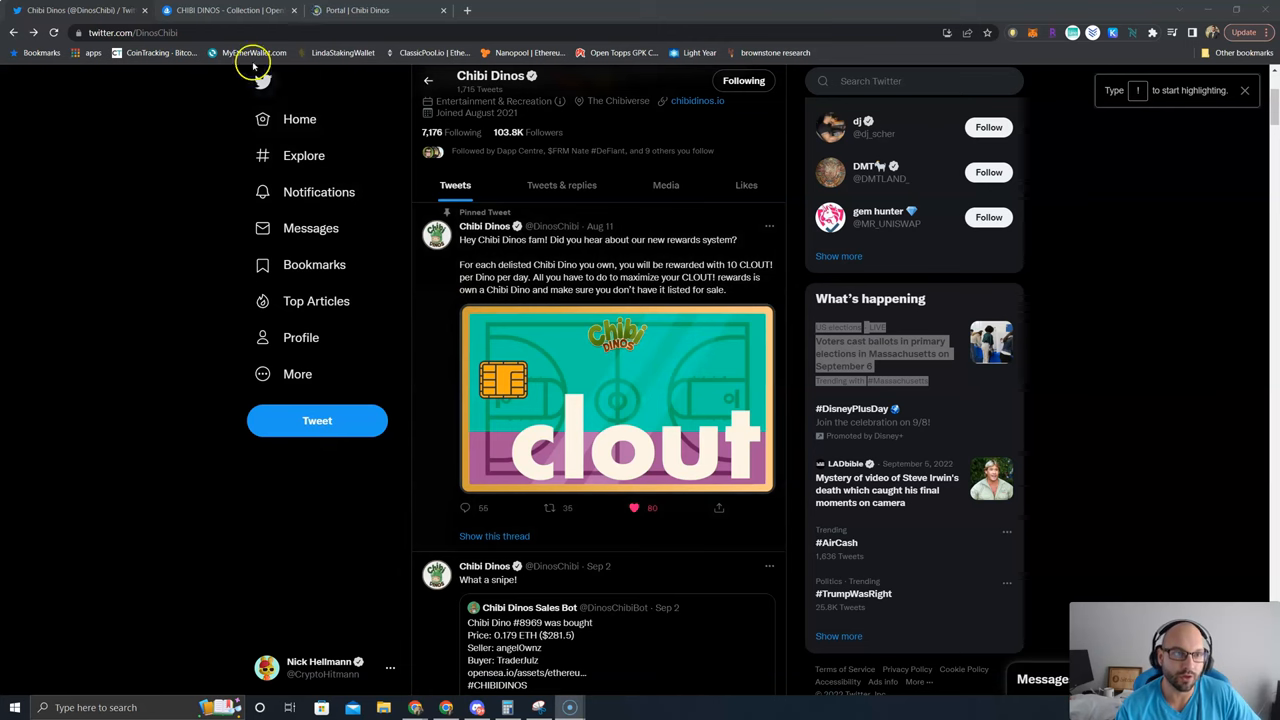
pyautogui.click(230, 10)
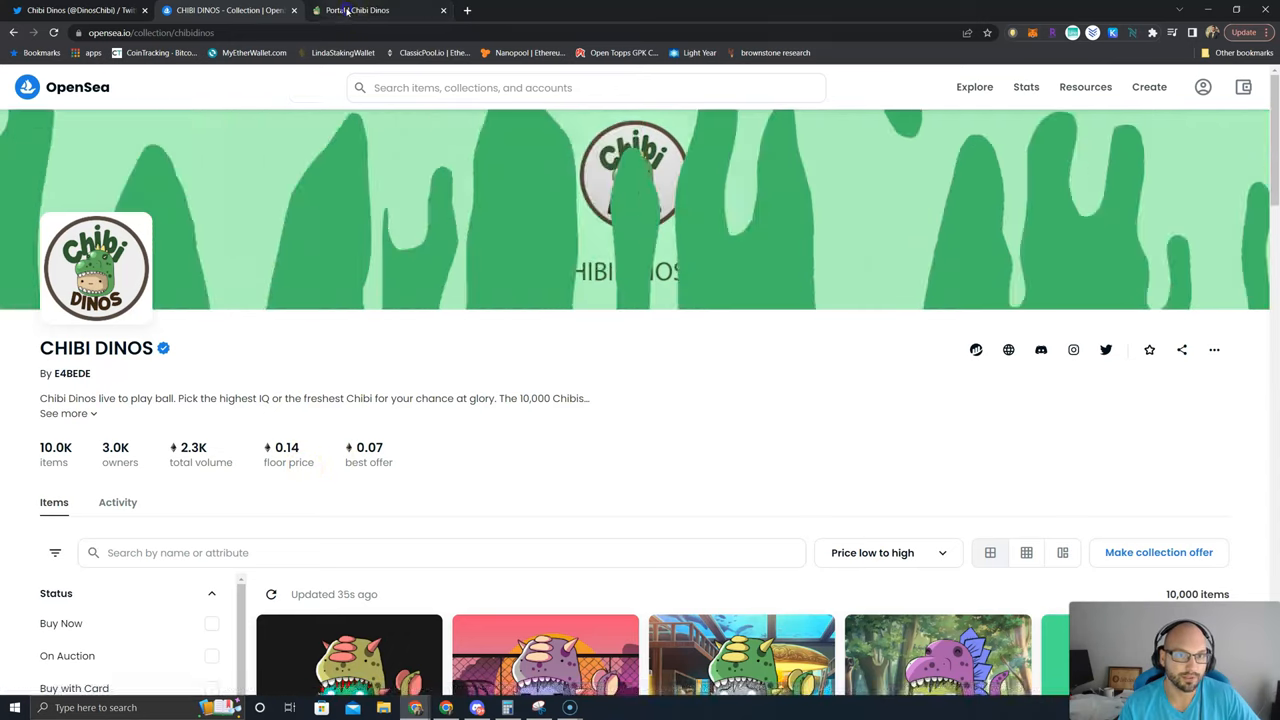
pyautogui.click(375, 10)
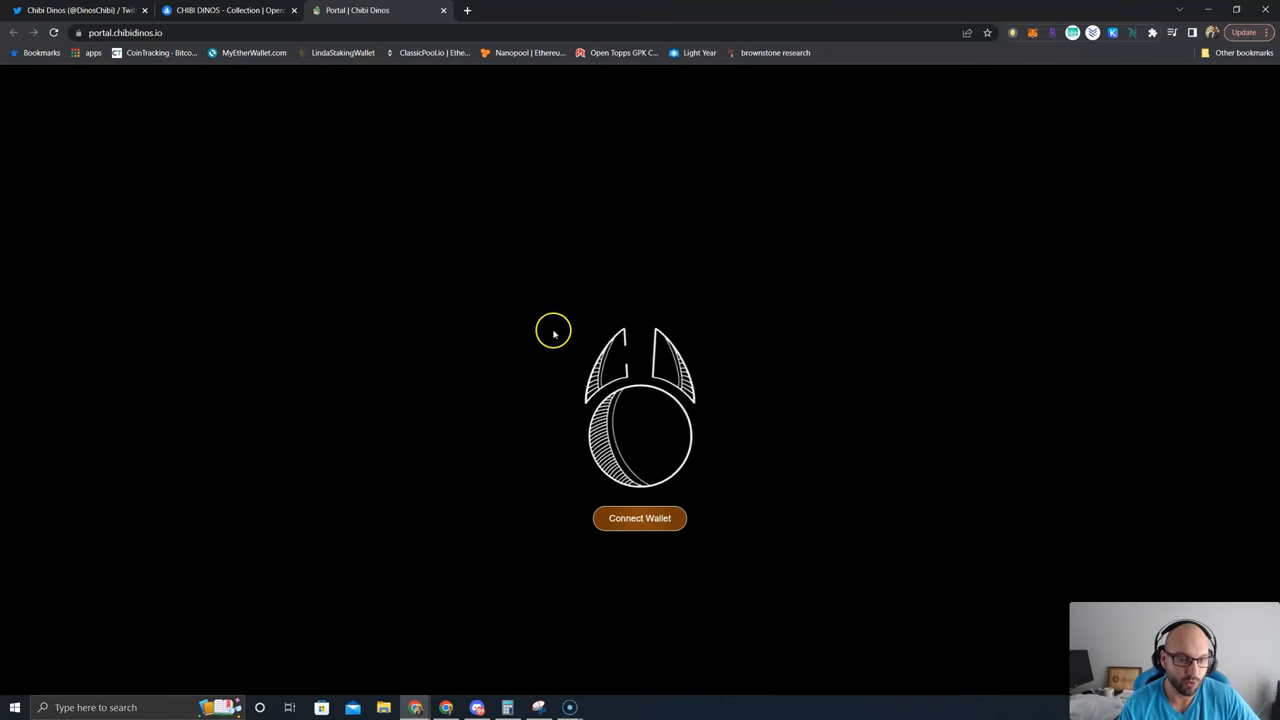
# - Connect the MetaMask wallet to load the five Original 2D Chibi Dinos
pyautogui.click(639, 518)
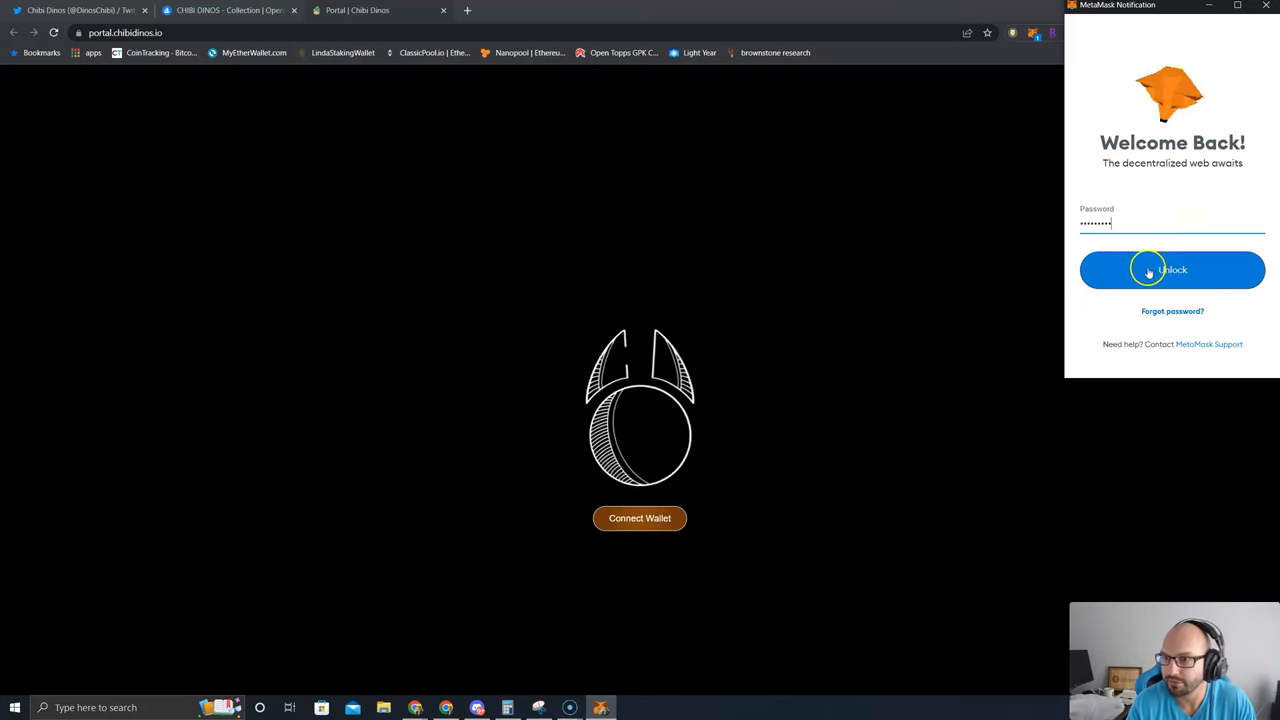
pyautogui.click(1172, 270)
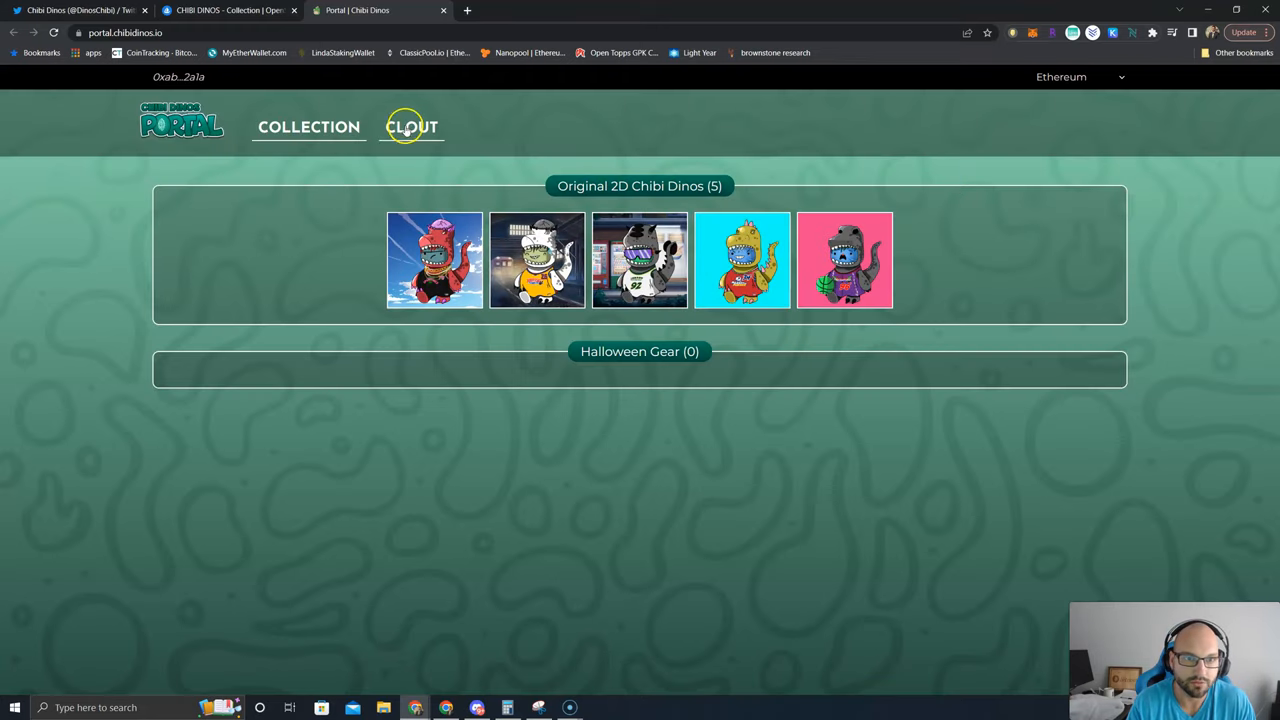
# - Open the CLOUT page showing the 350 balance and 50 daily earnings, scrolling toward Rewards
pyautogui.click(411, 126)
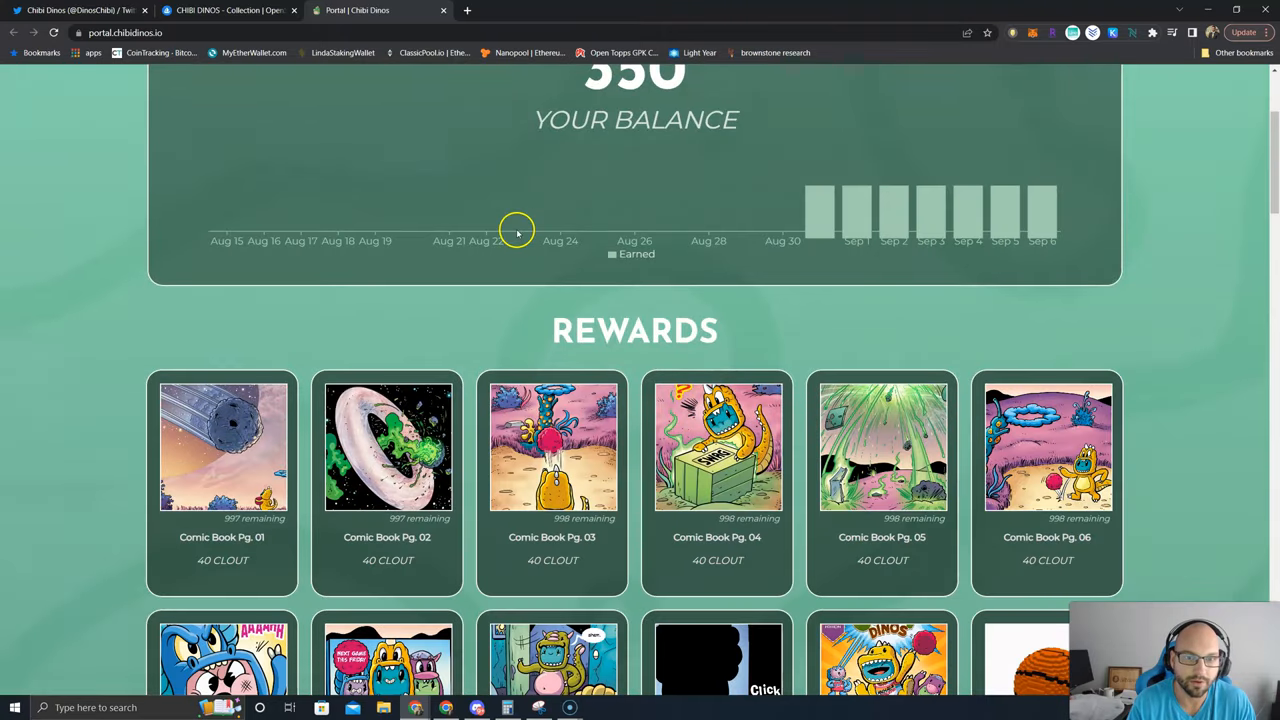
pyautogui.scroll(3)
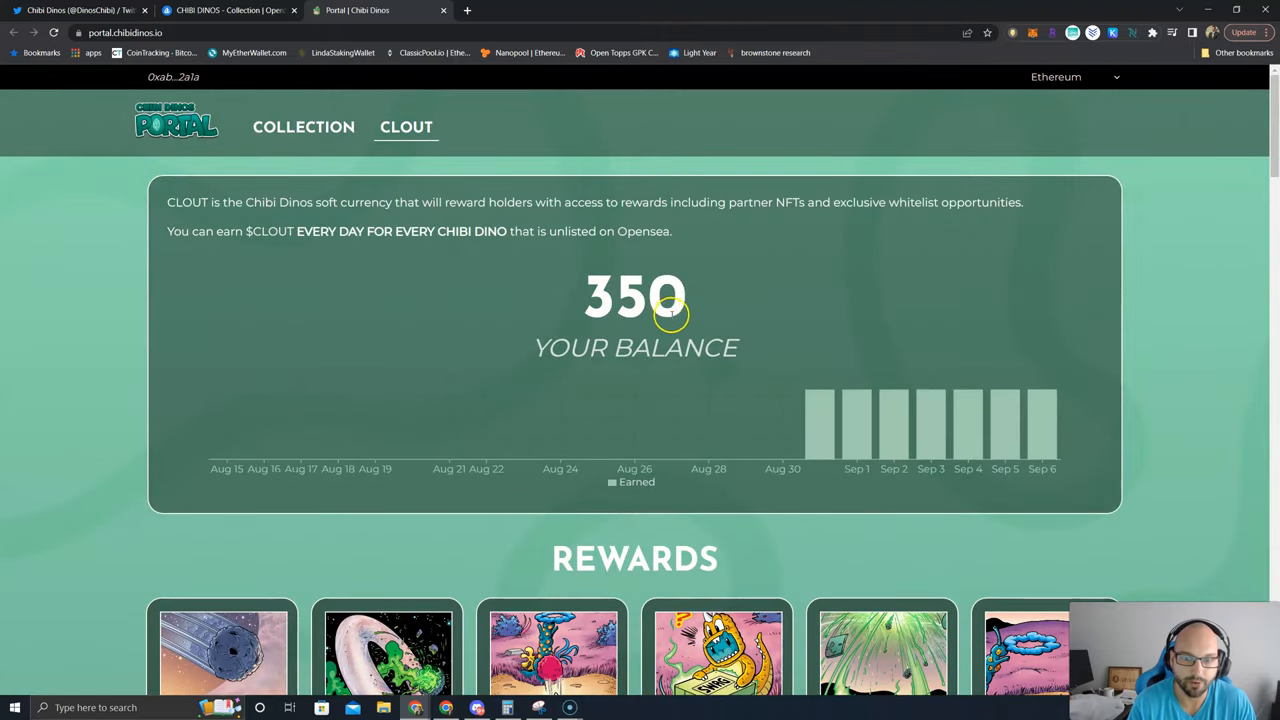
pyautogui.moveTo(820, 430)
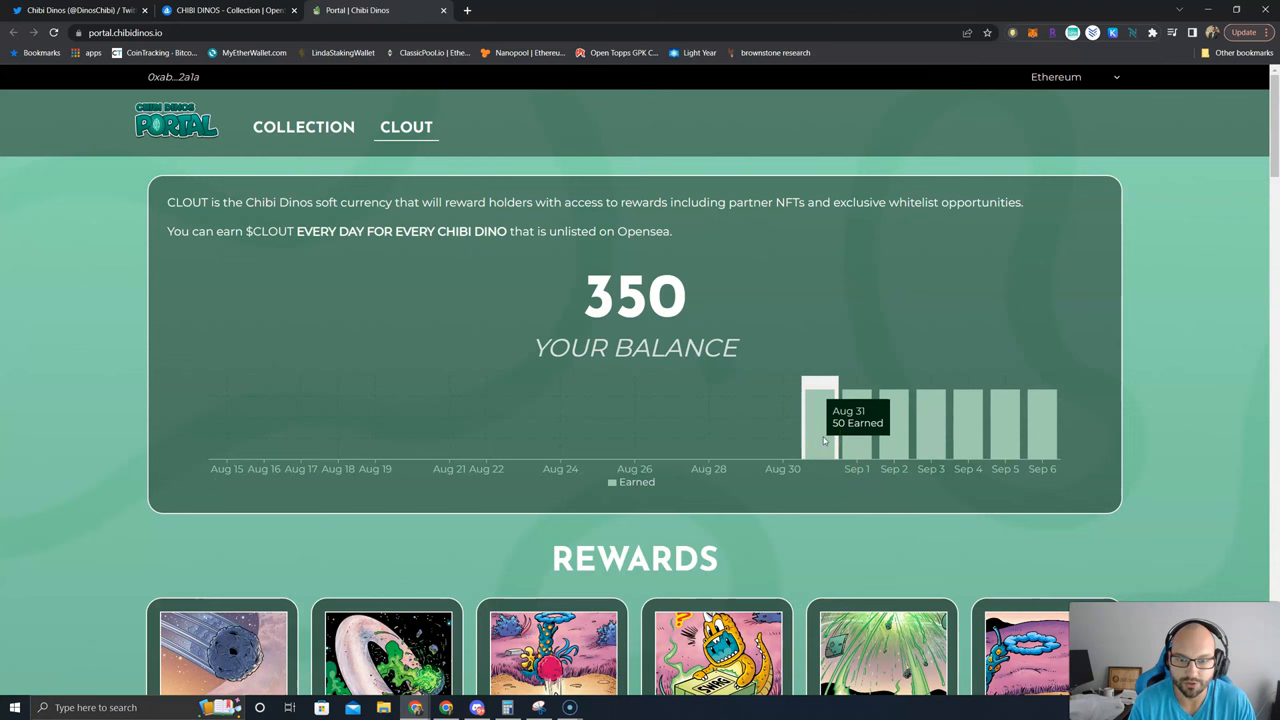
pyautogui.moveTo(1005, 410)
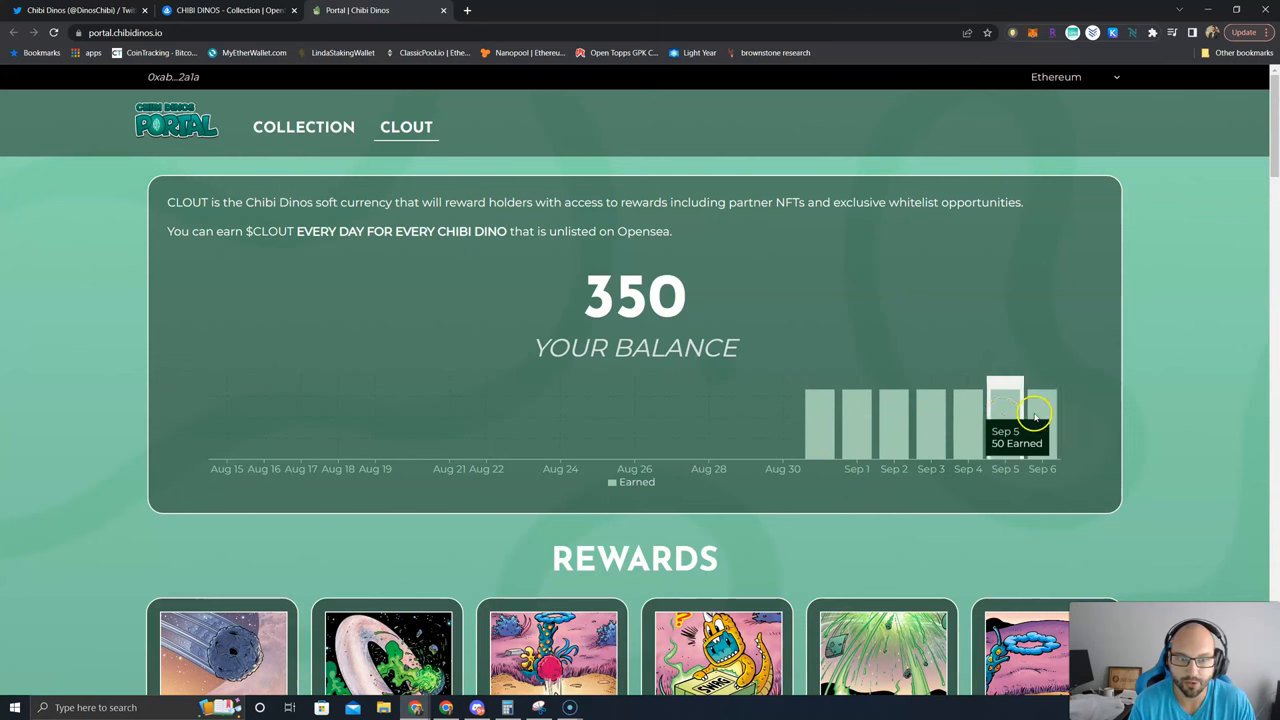
pyautogui.scroll(-3)
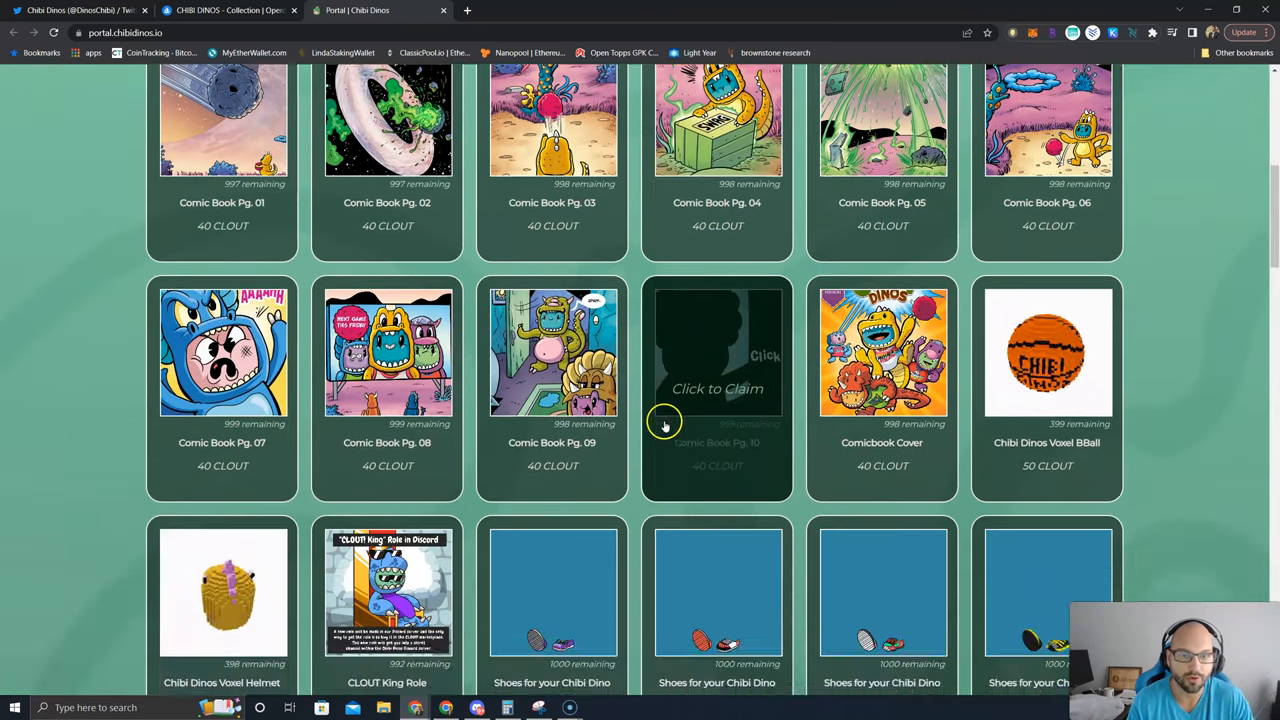
# - Scroll through the jersey rewards in the CLOUT rewards catalog
pyautogui.scroll(3)
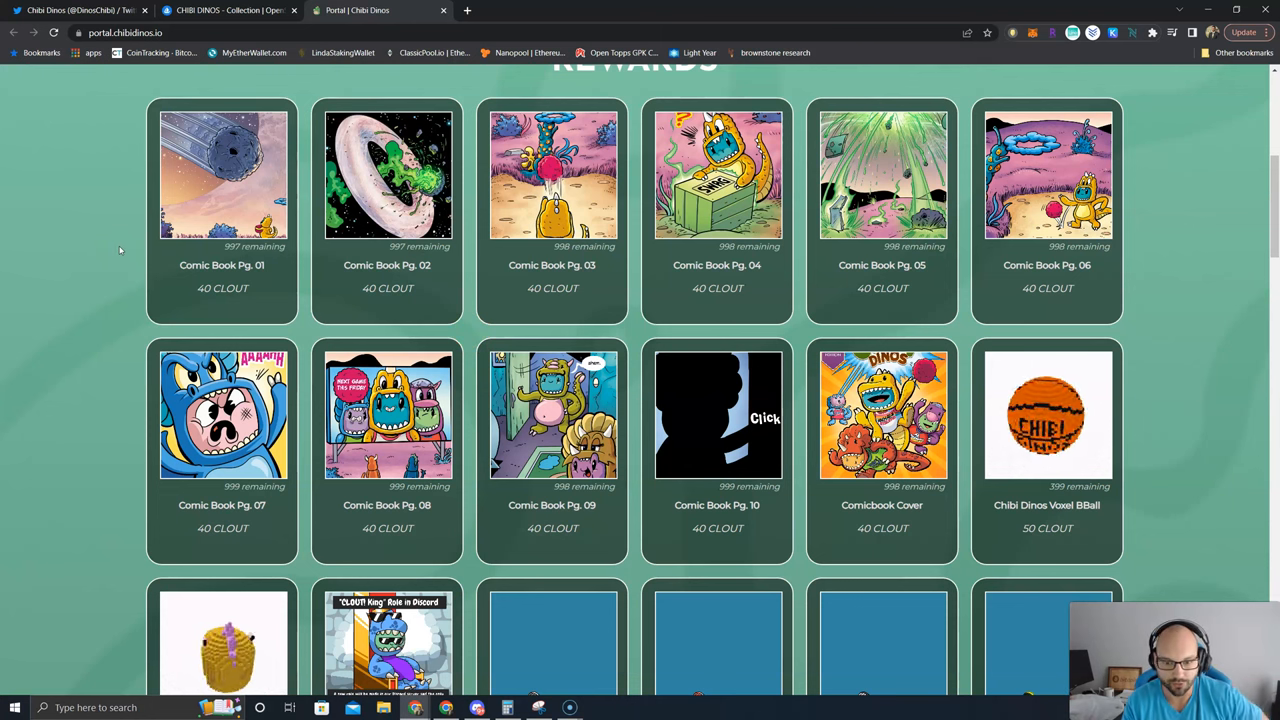
pyautogui.scroll(-3)
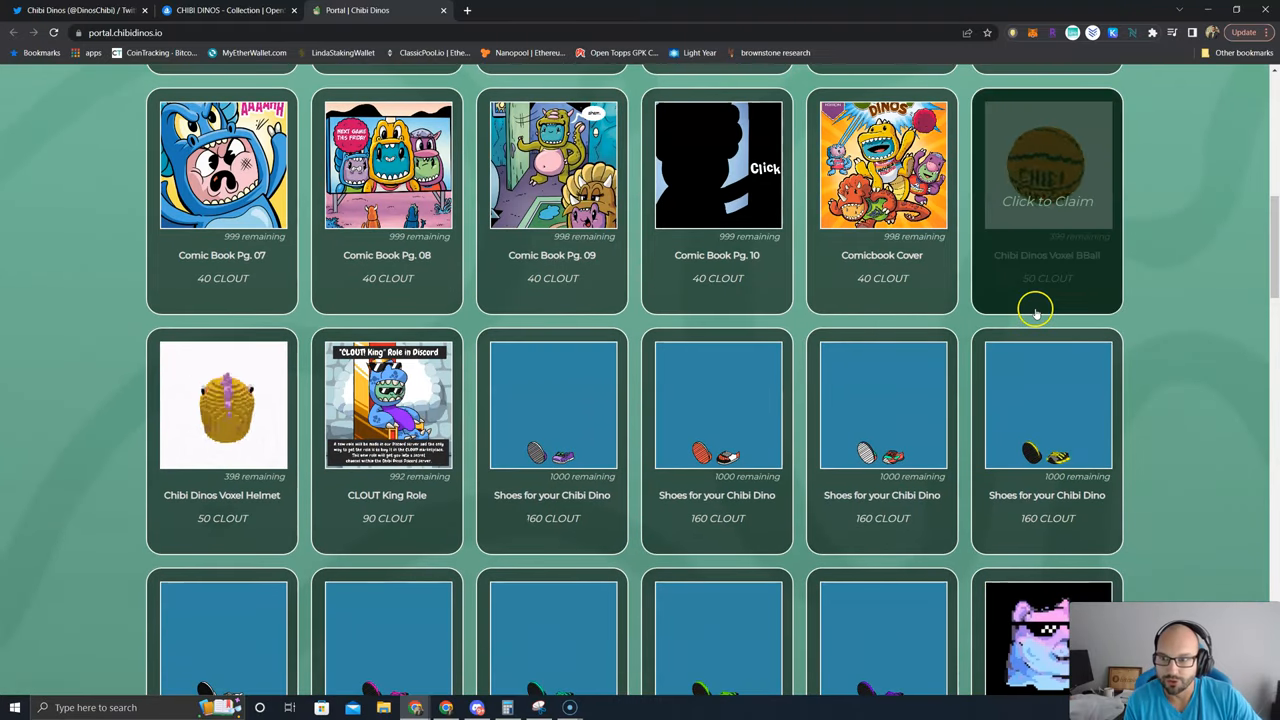
pyautogui.moveTo(280, 547)
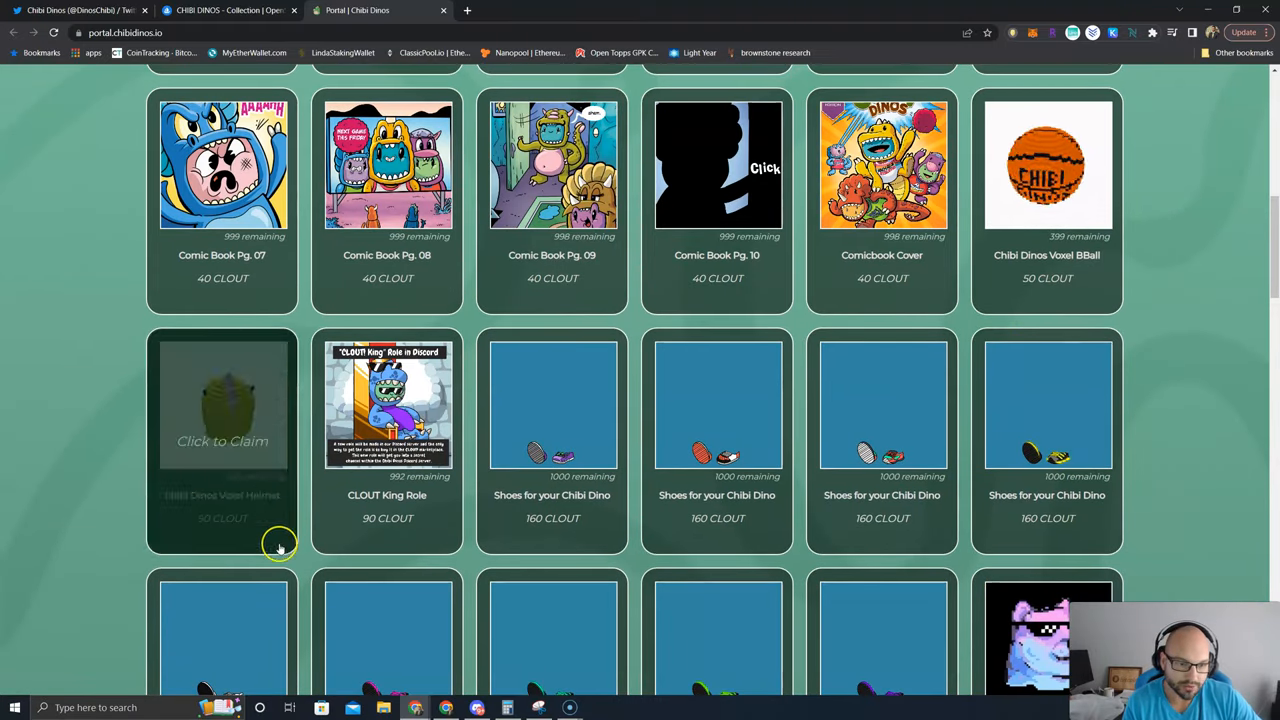
pyautogui.scroll(-3)
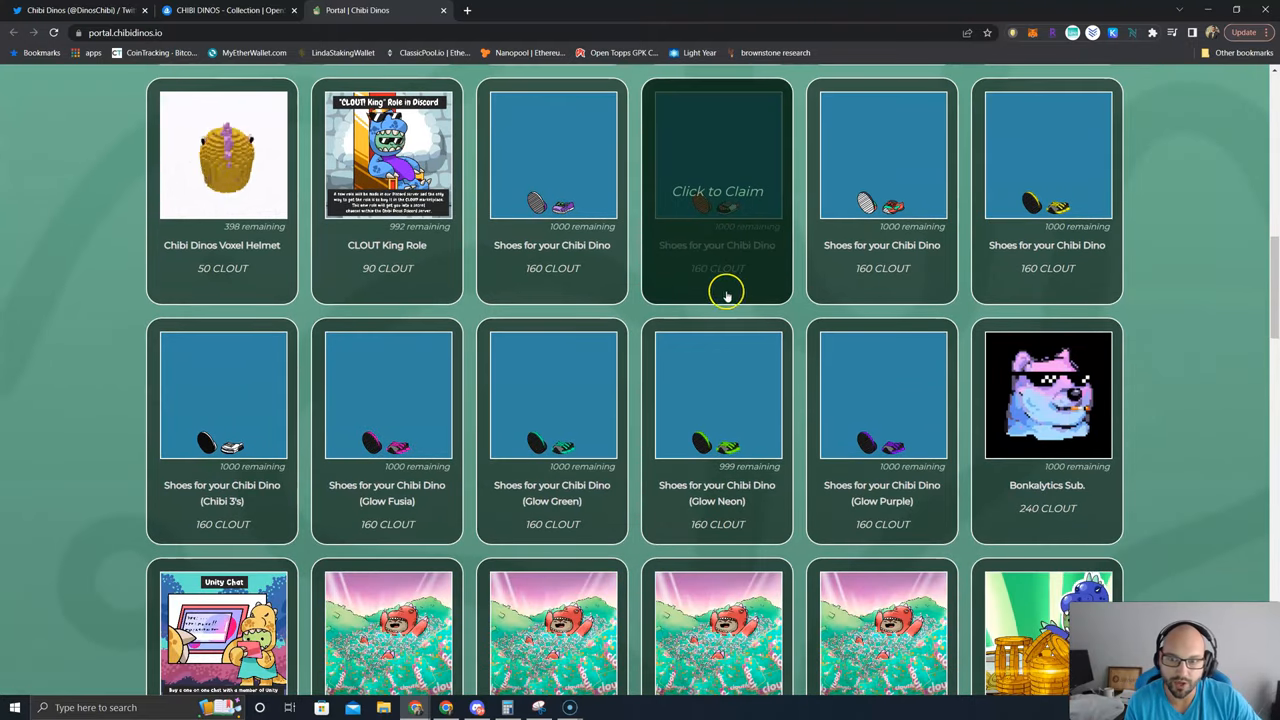
pyautogui.moveTo(552, 390)
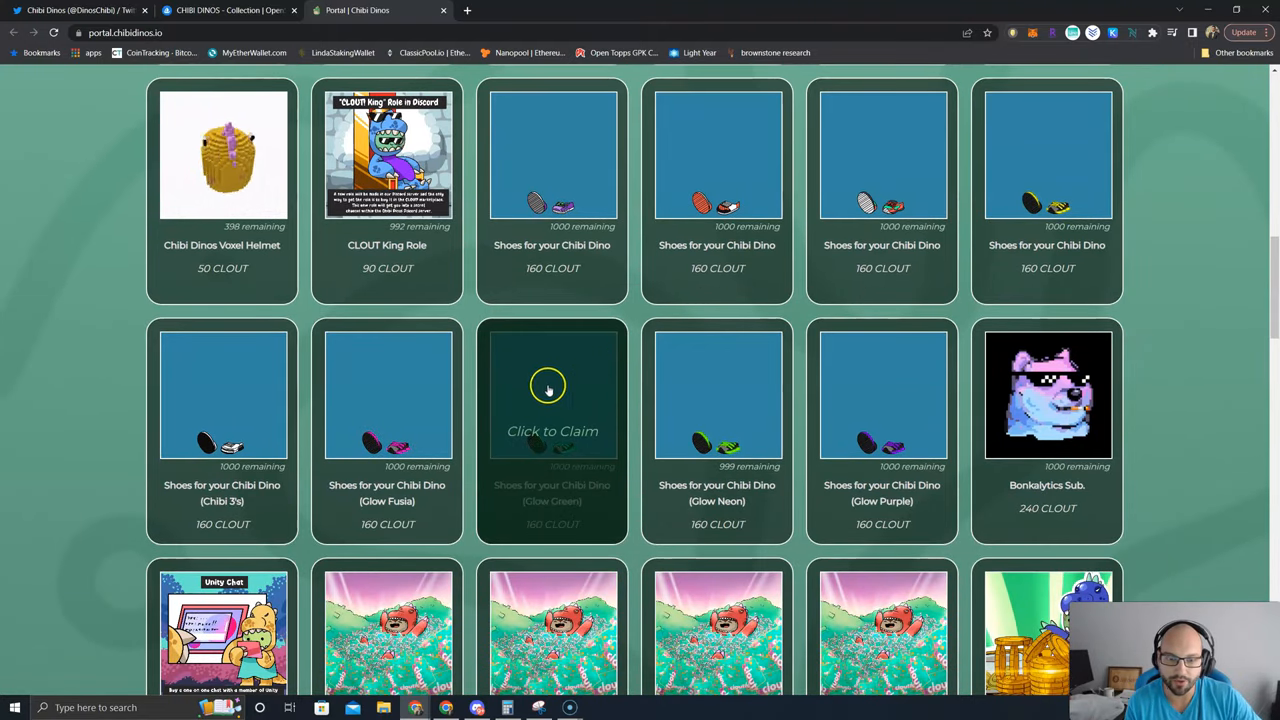
pyautogui.moveTo(717, 431)
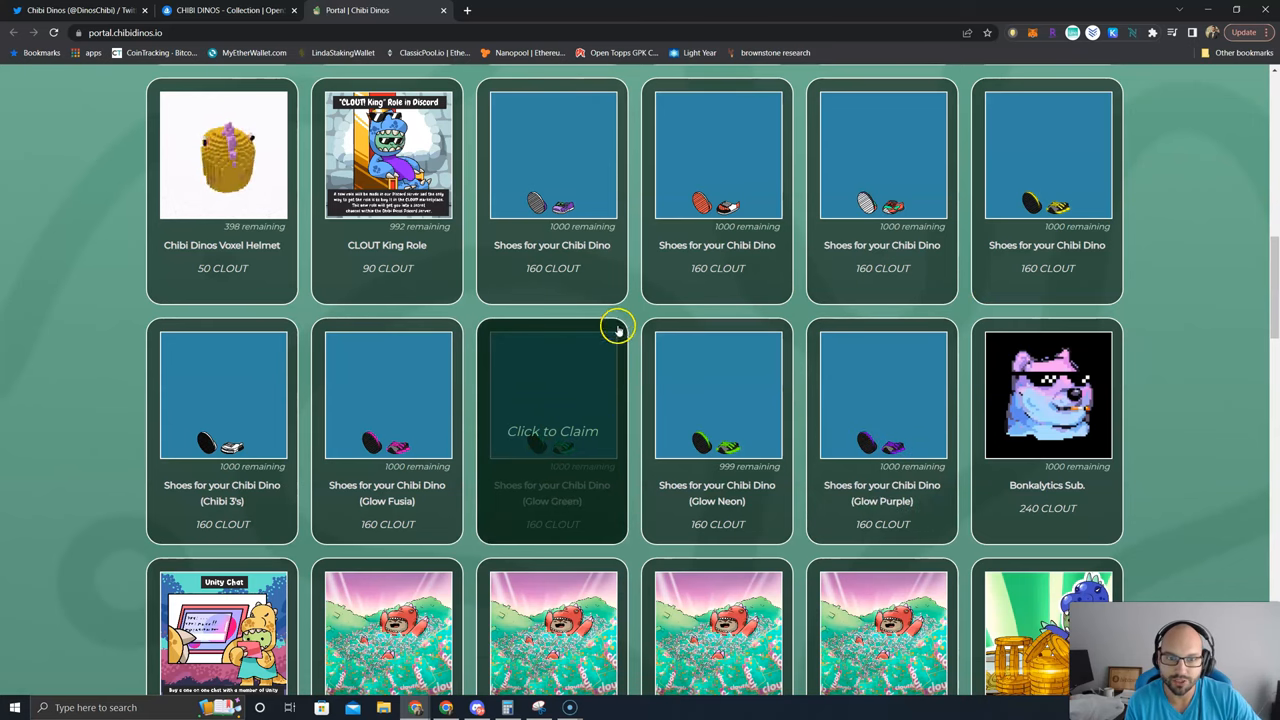
pyautogui.scroll(-3)
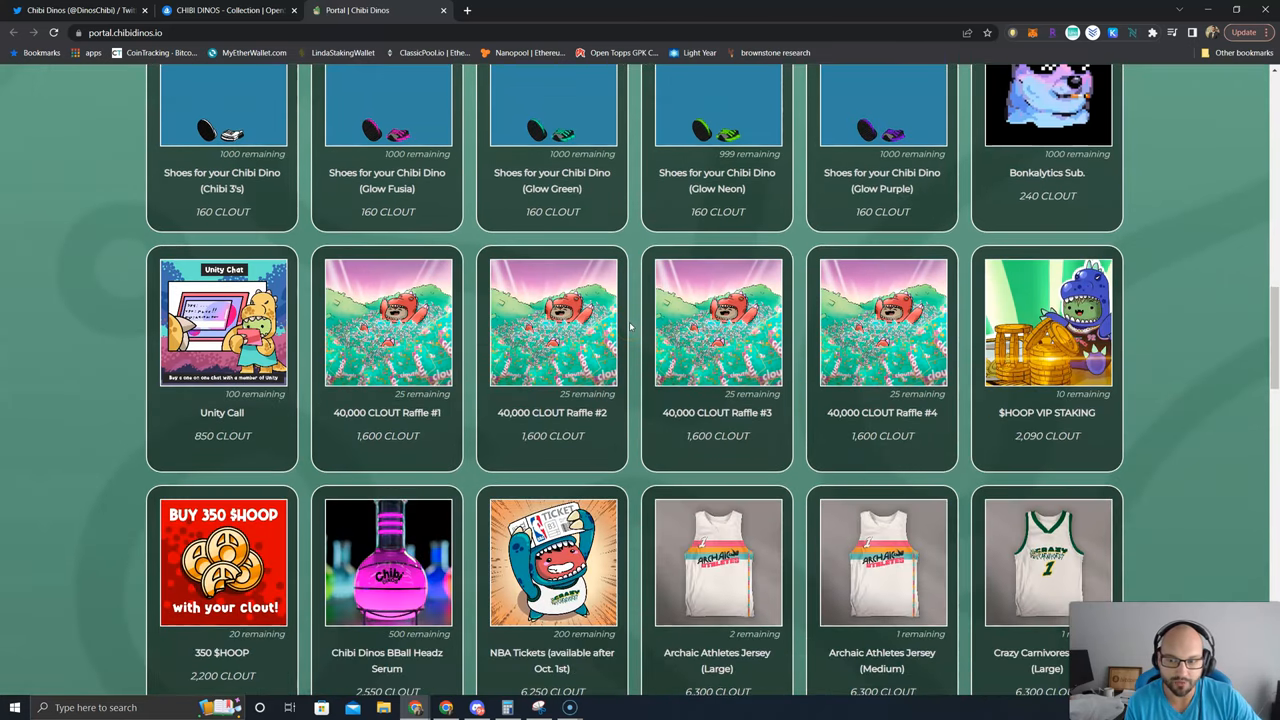
pyautogui.scroll(-3)
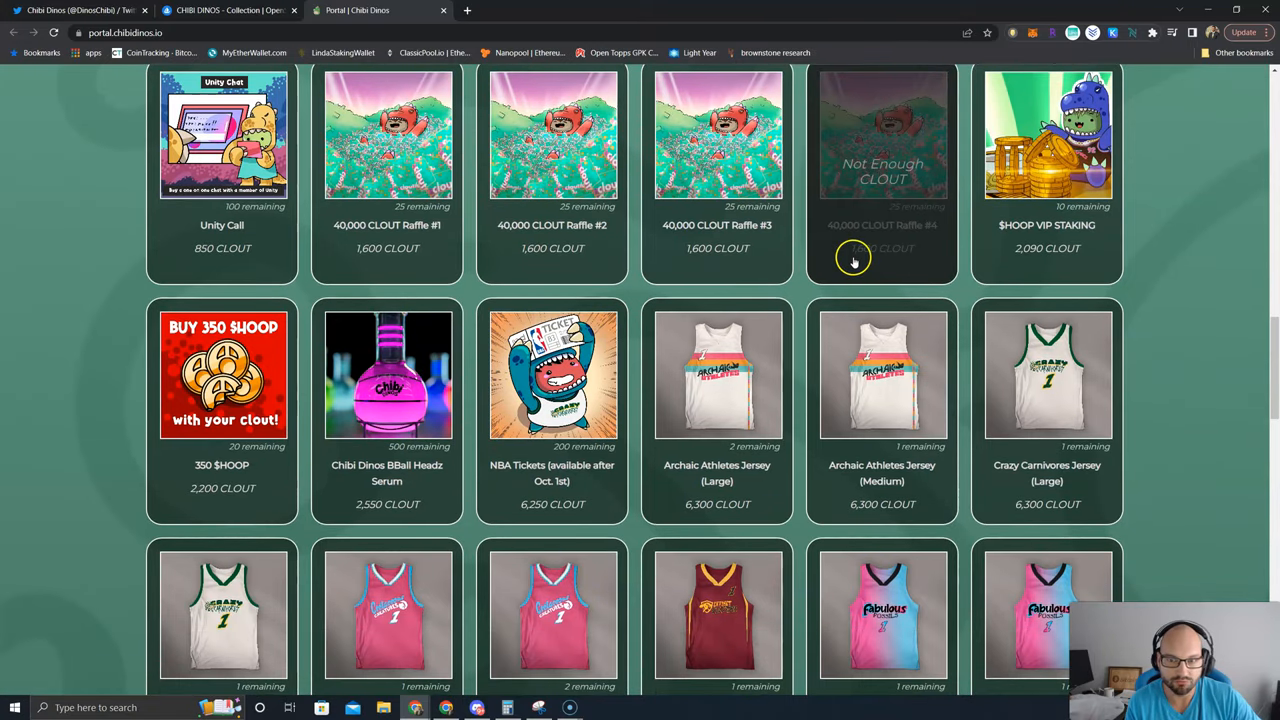
pyautogui.scroll(3)
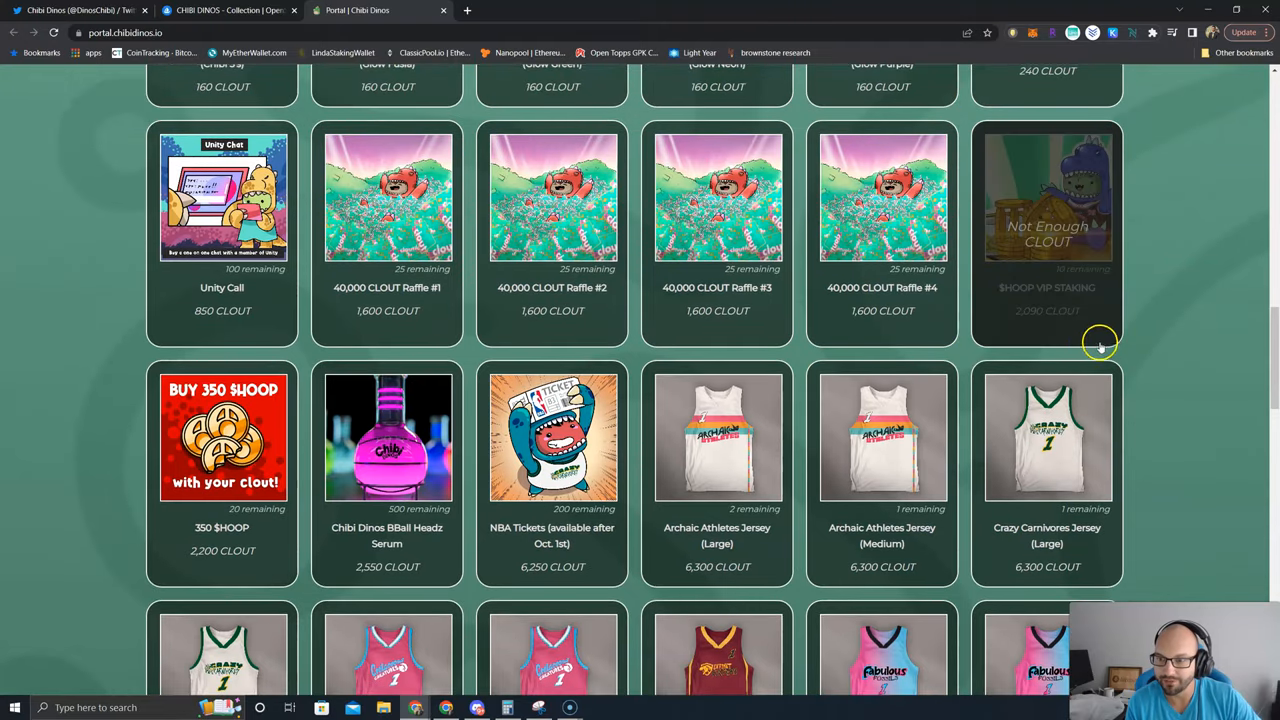
pyautogui.moveTo(1028, 320)
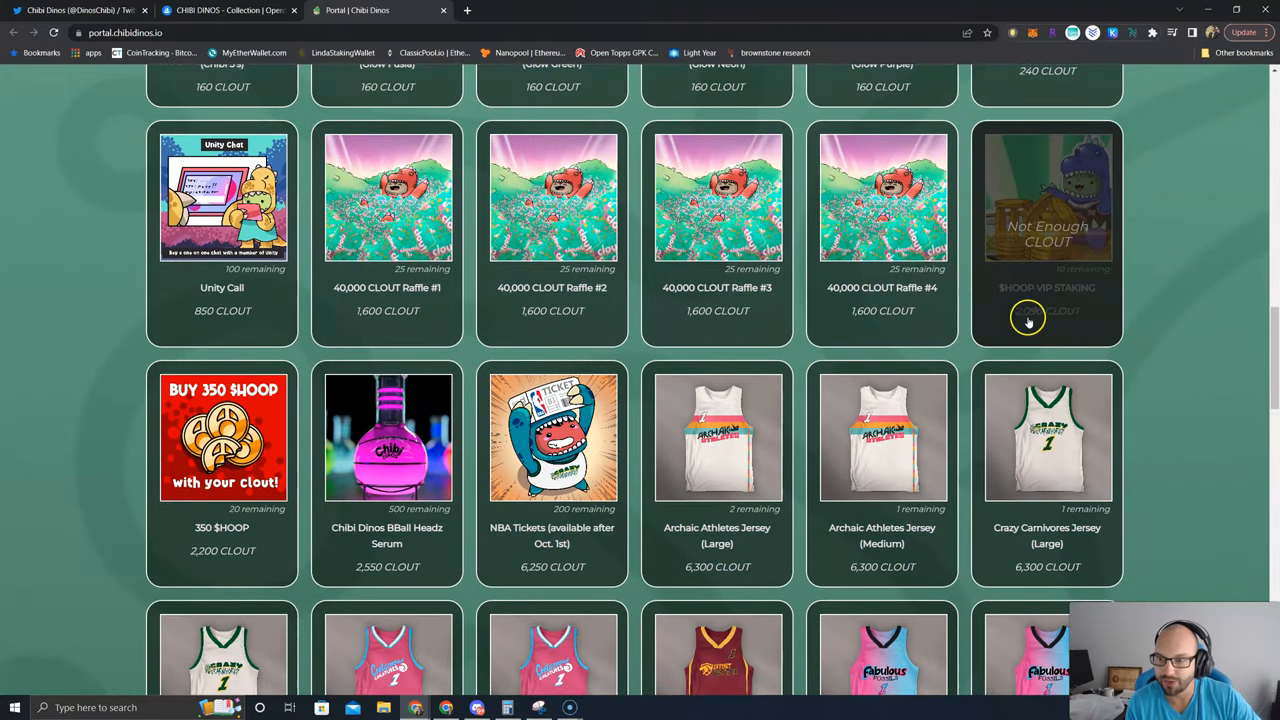
pyautogui.moveTo(1178, 292)
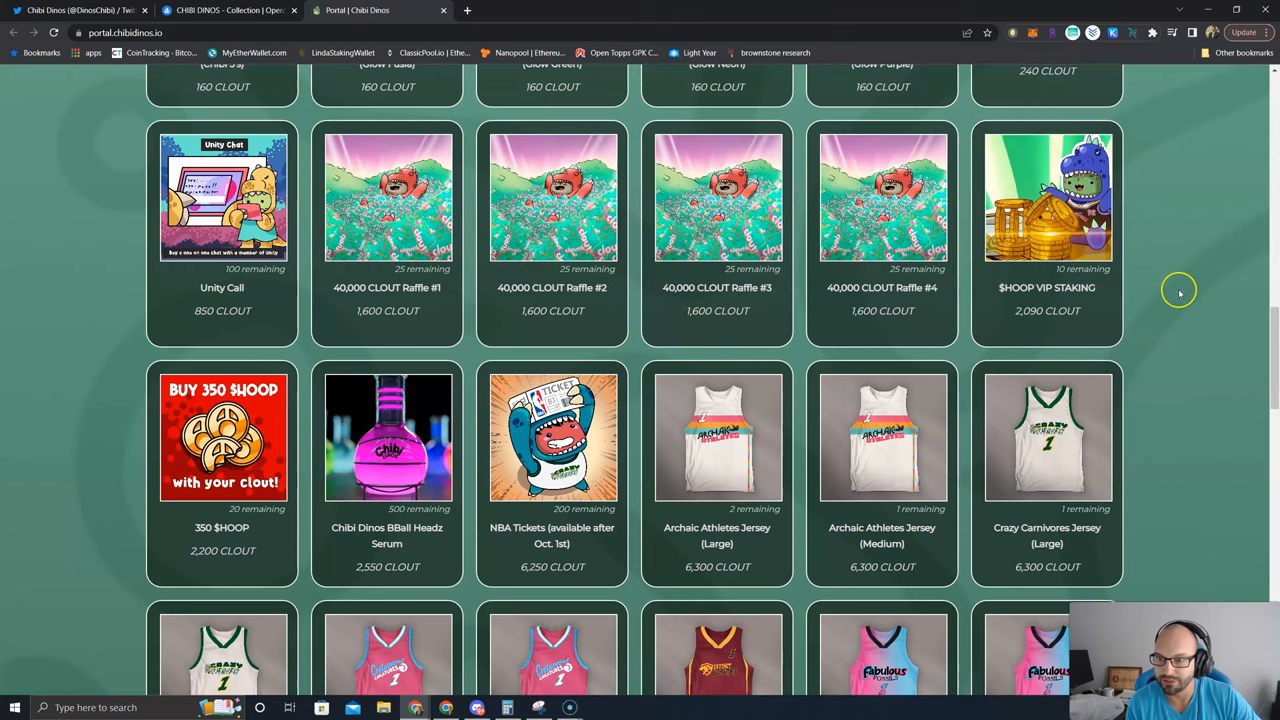
pyautogui.moveTo(1180, 293)
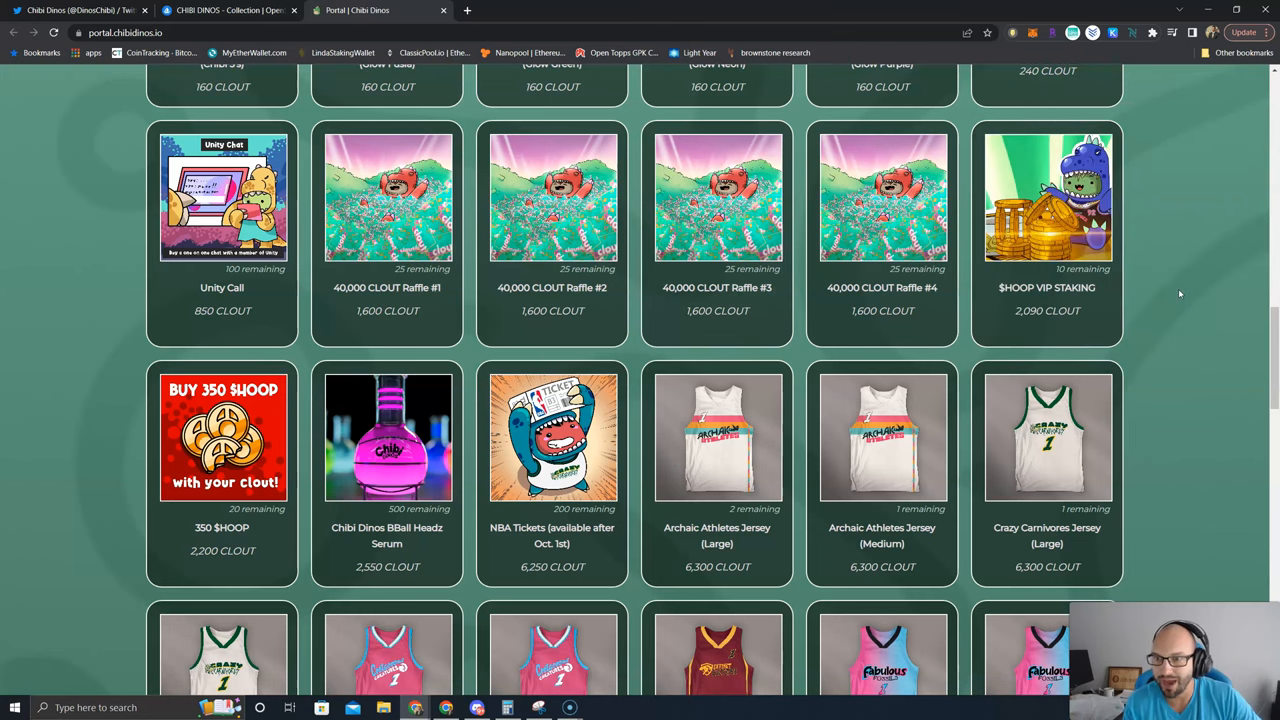
pyautogui.moveTo(1176, 289)
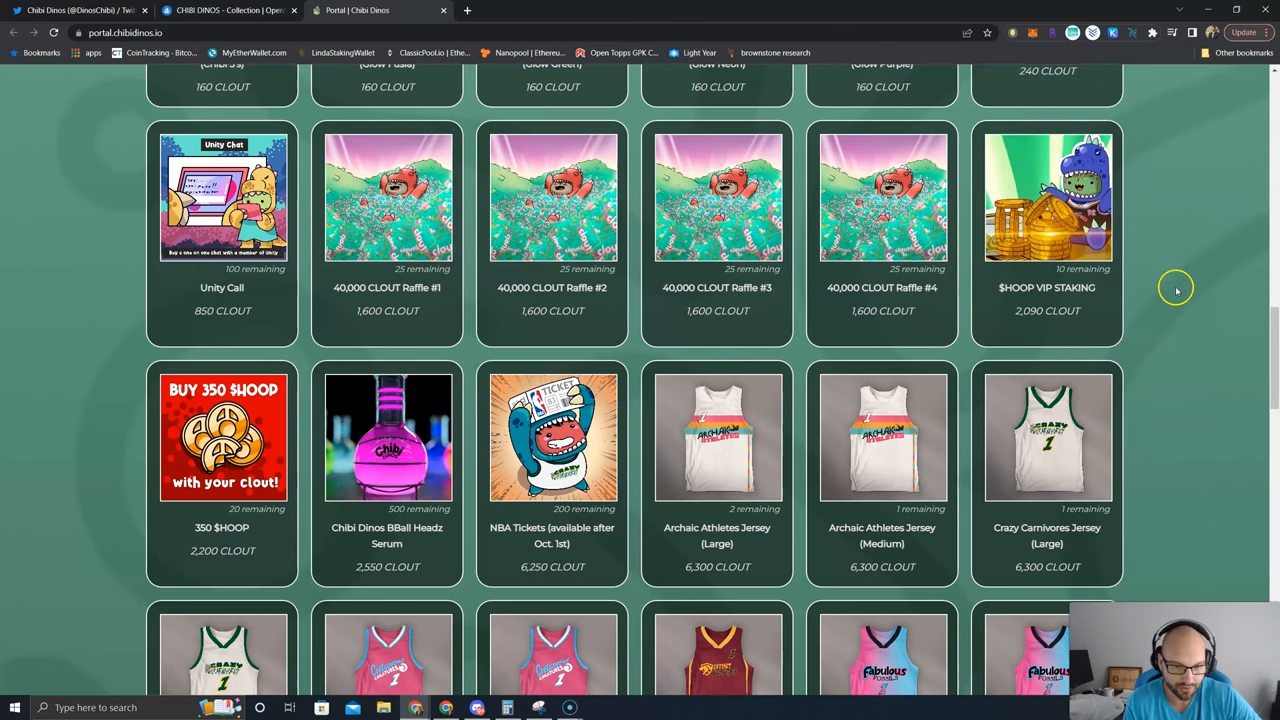
pyautogui.scroll(-3)
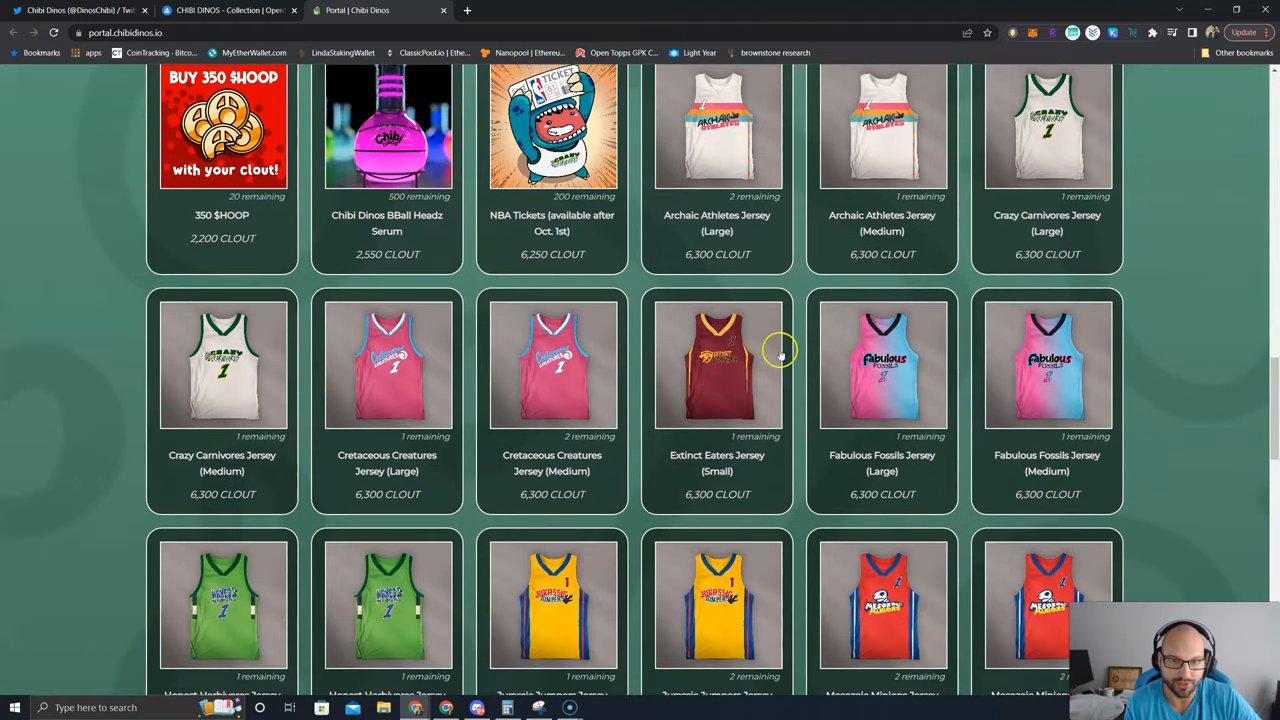
pyautogui.scroll(-3)
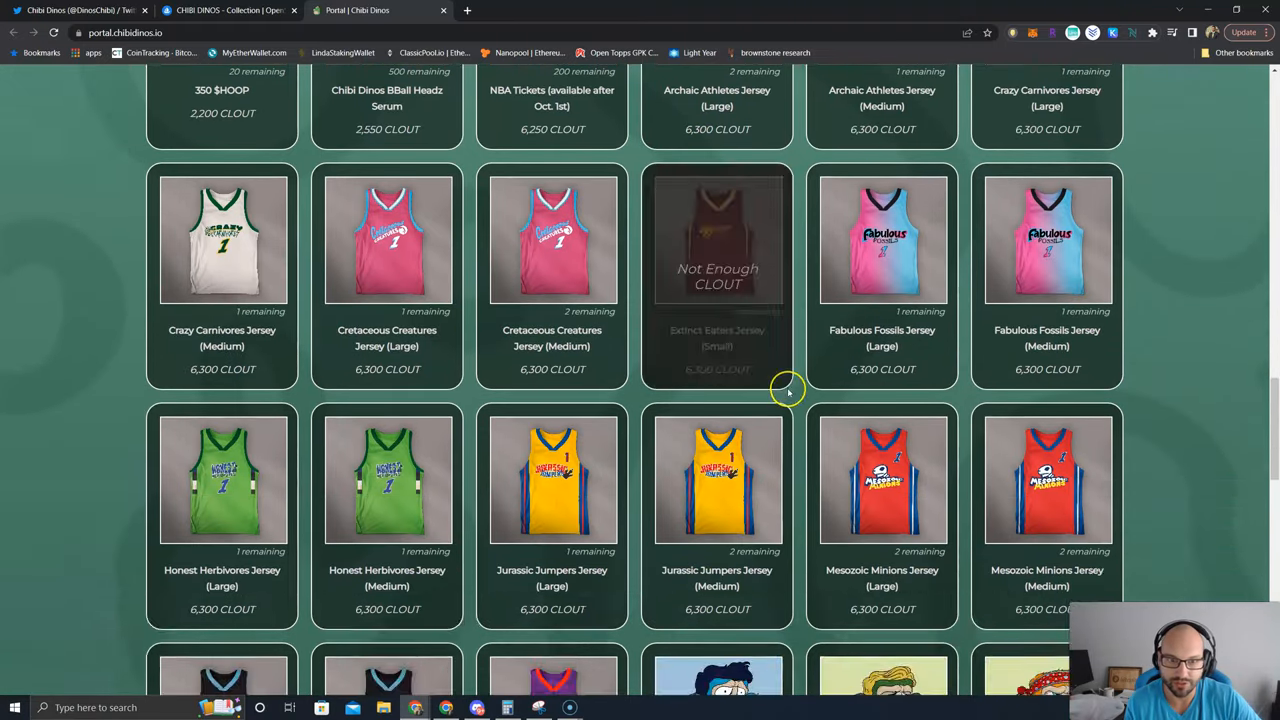
pyautogui.scroll(3)
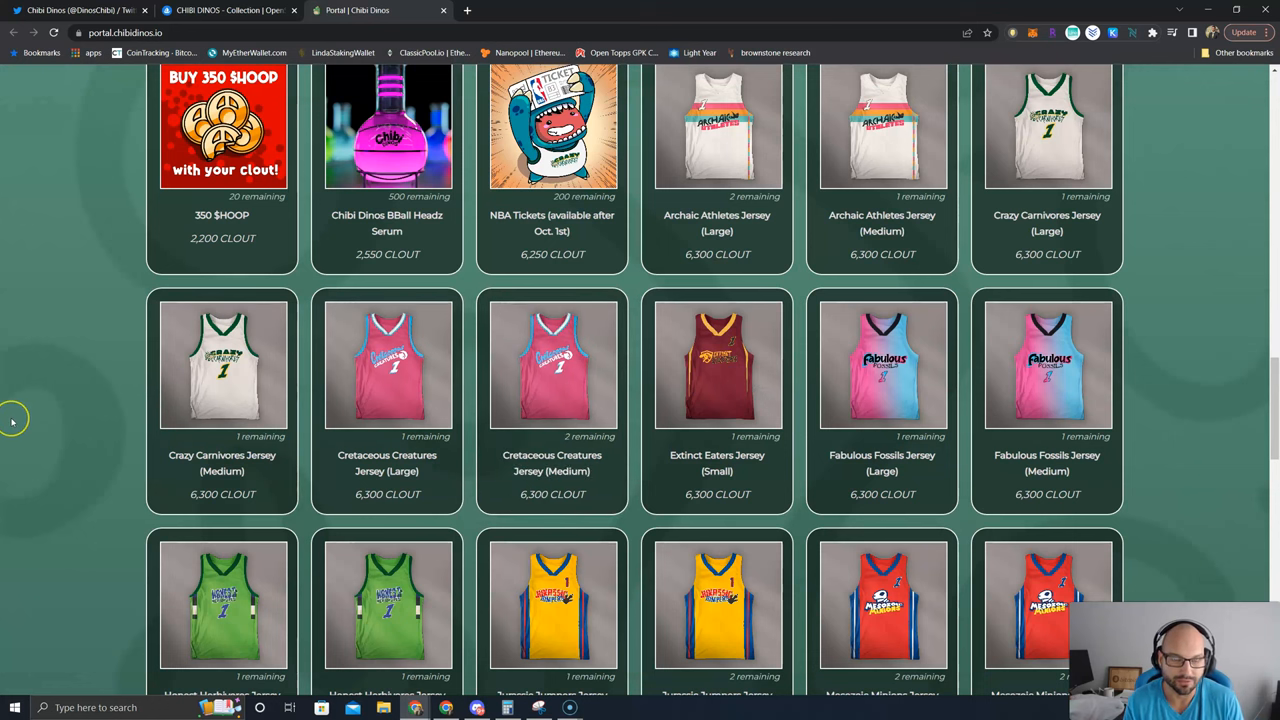
pyautogui.moveTo(12, 422)
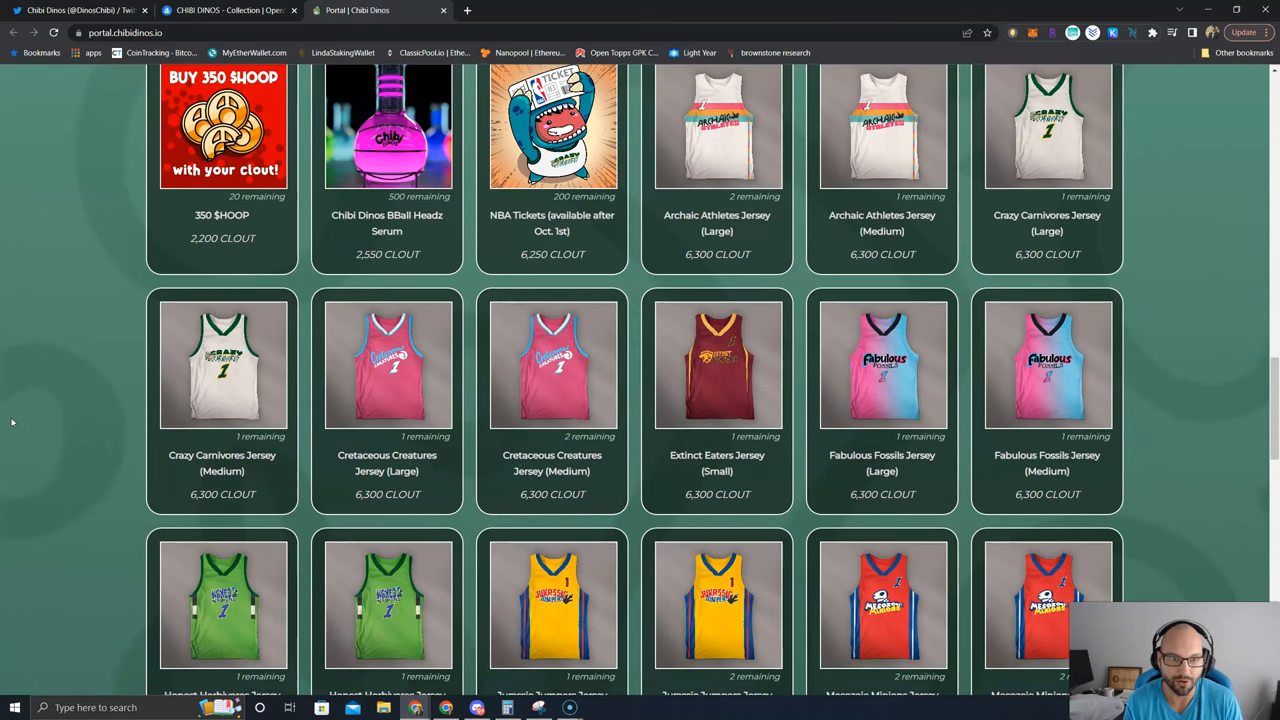
pyautogui.scroll(-3)
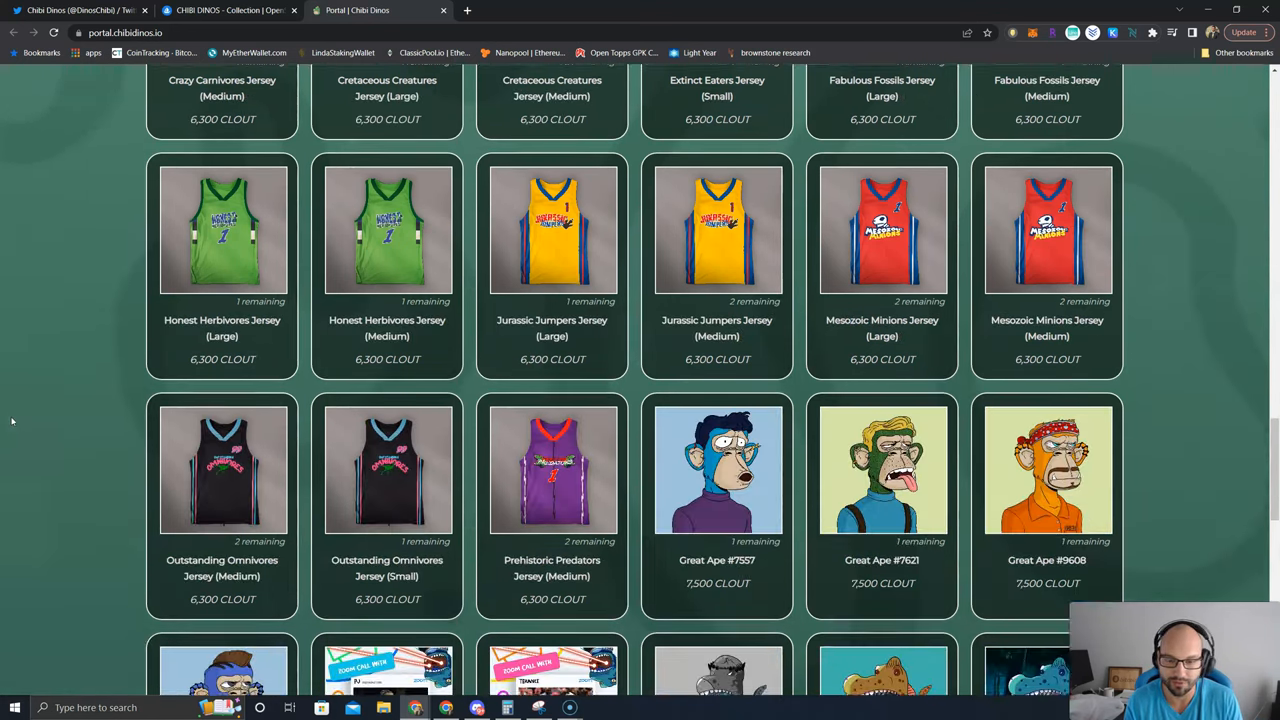
pyautogui.scroll(-3)
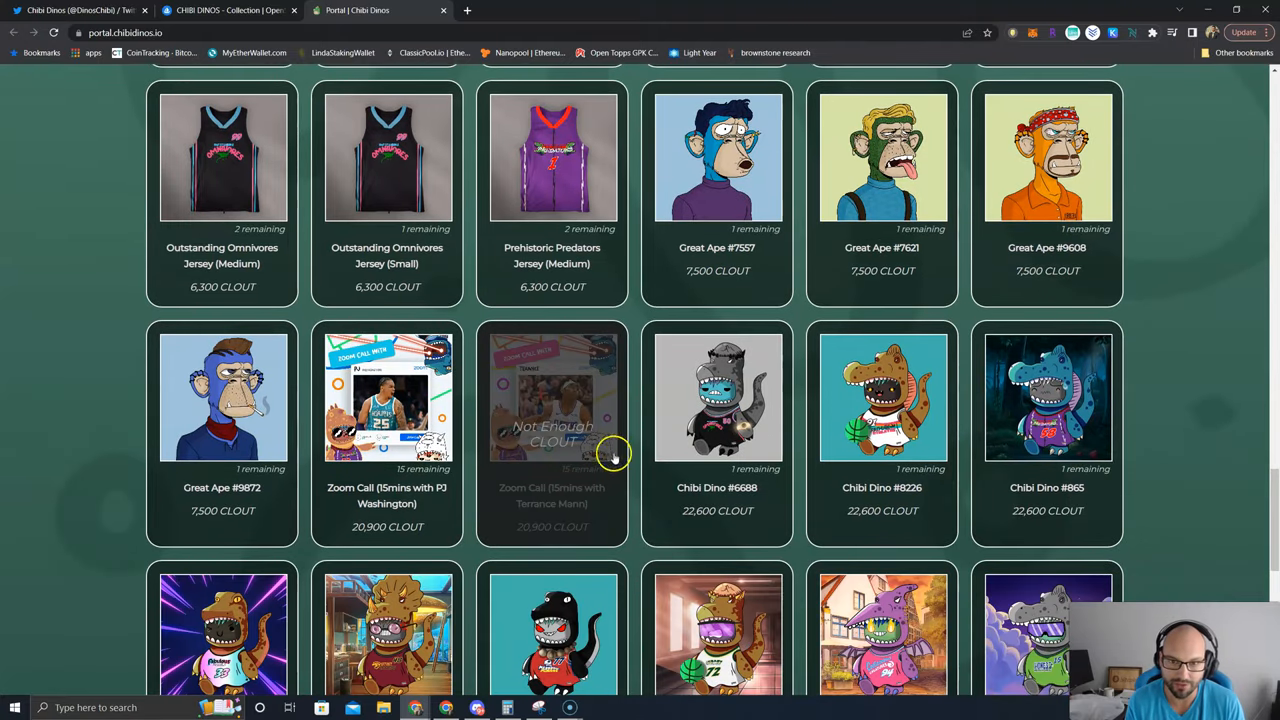
pyautogui.moveTo(935, 295)
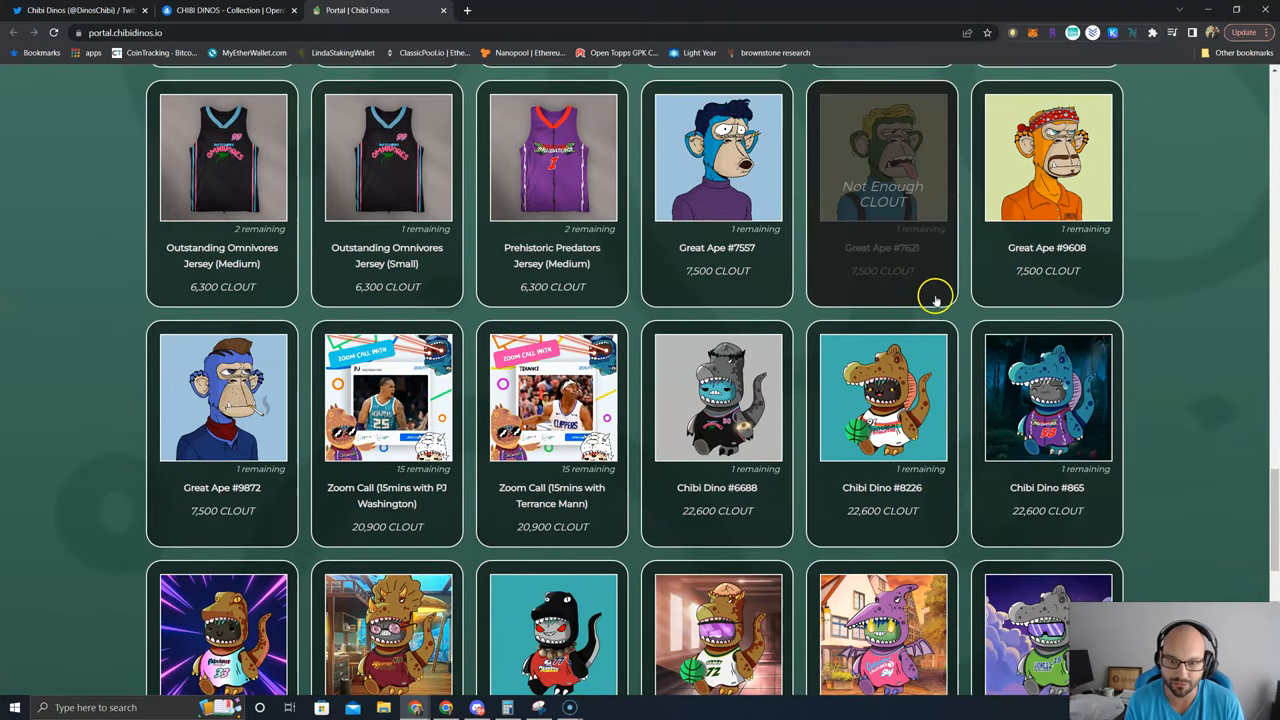
# - Browse the shoe and Great Ape raffle rewards, then visit the Twitter and OpenSea tabs
pyautogui.scroll(-3)
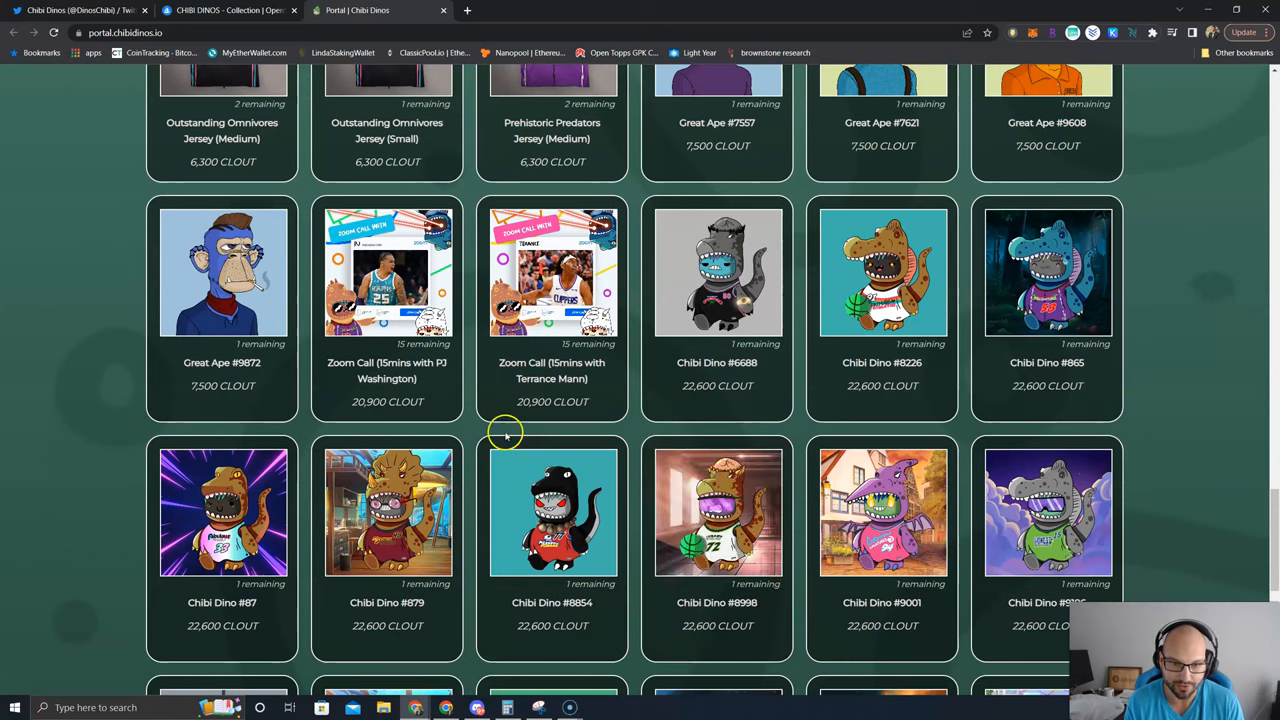
pyautogui.moveTo(552, 512)
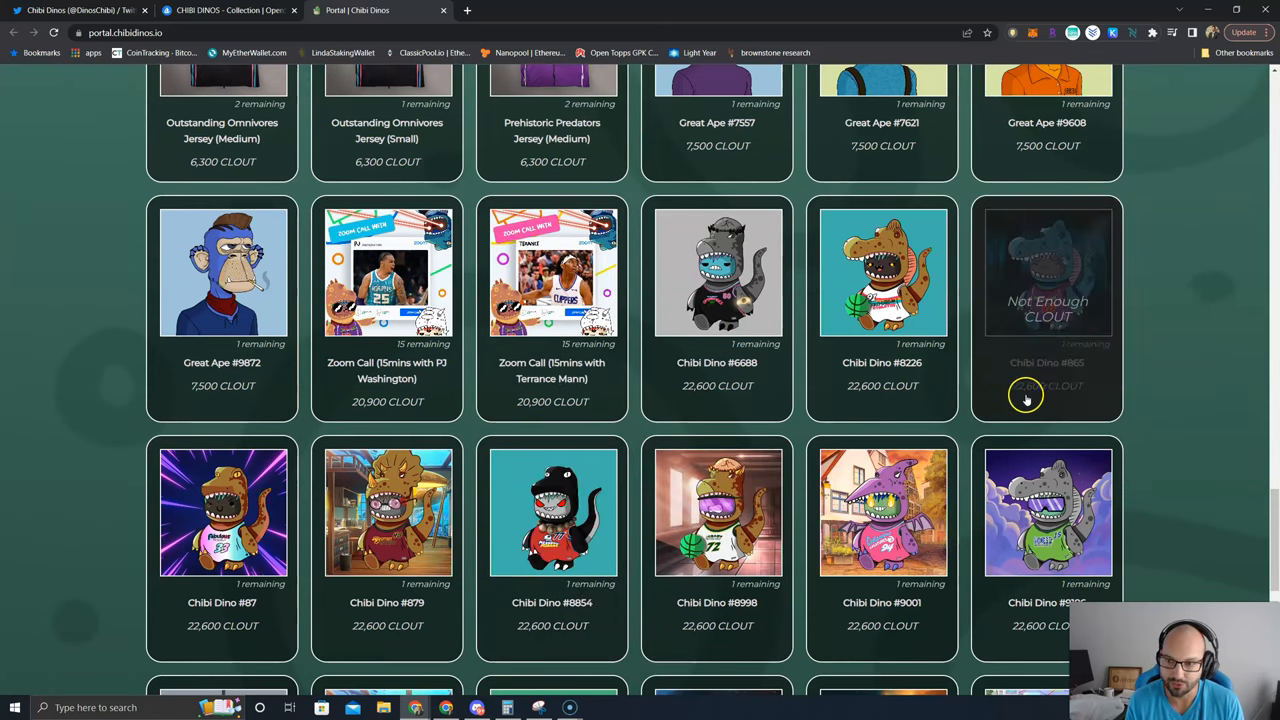
pyautogui.scroll(-3)
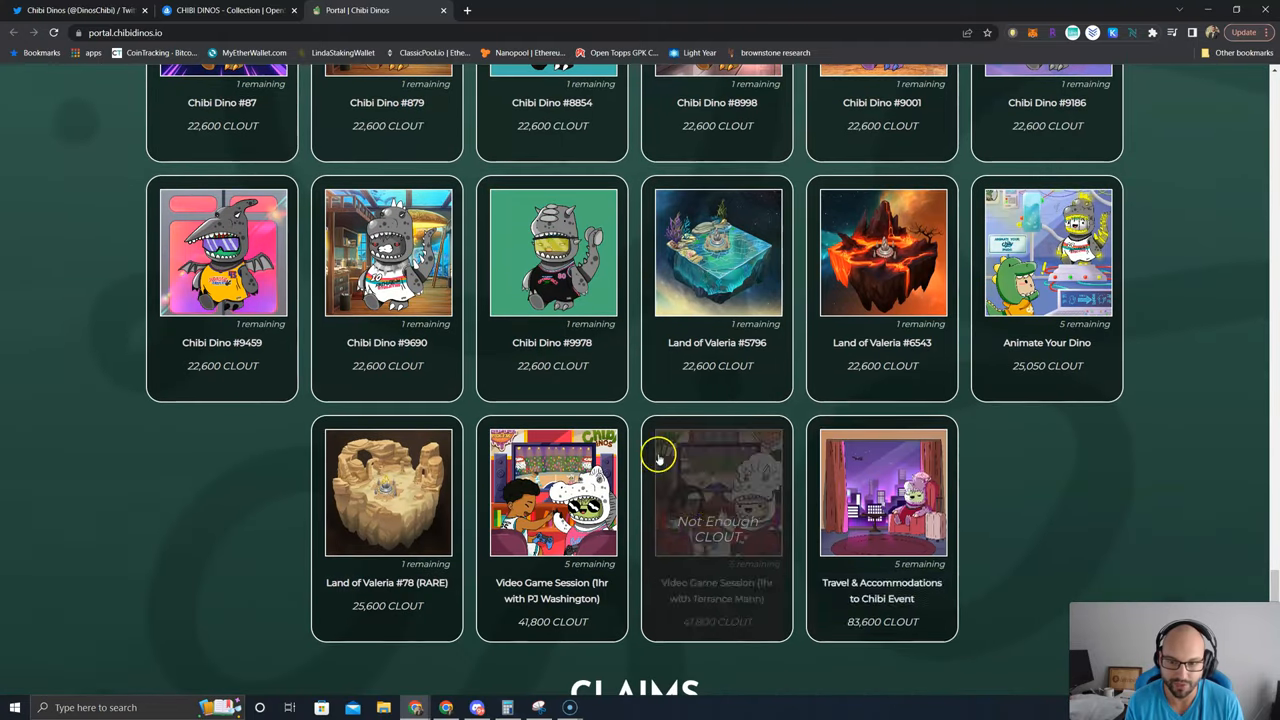
pyautogui.moveTo(883, 370)
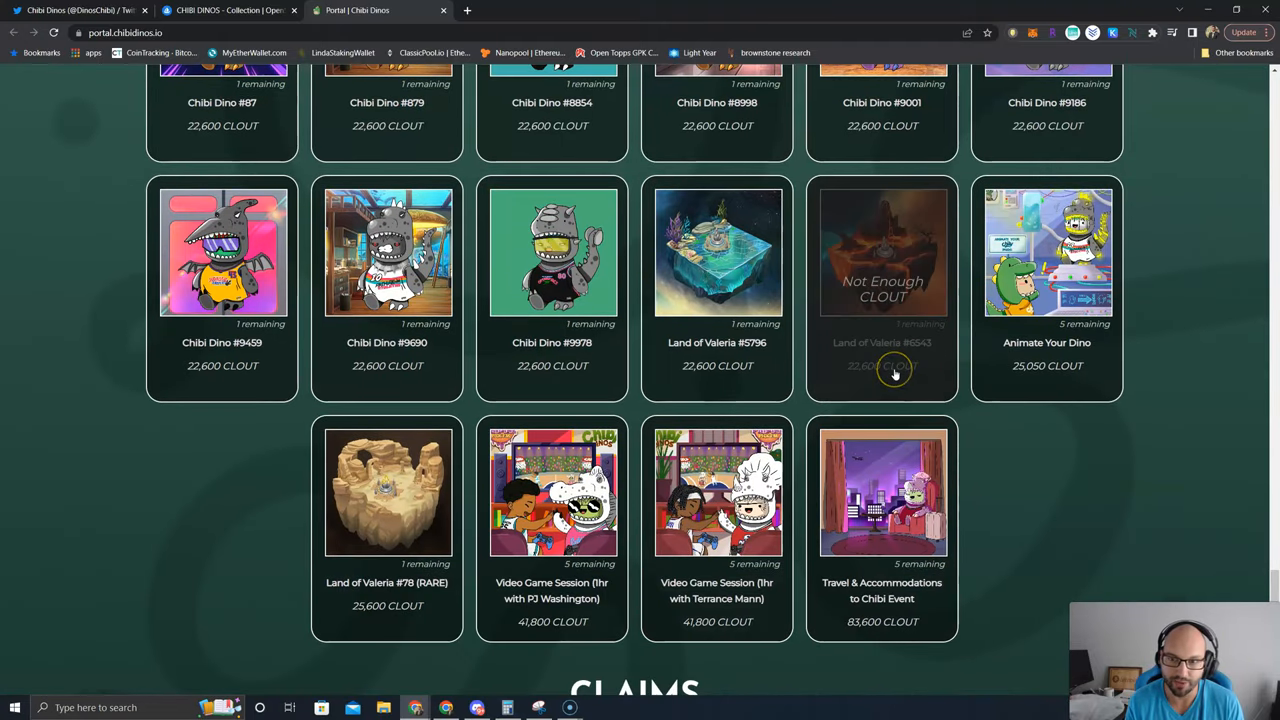
pyautogui.scroll(3)
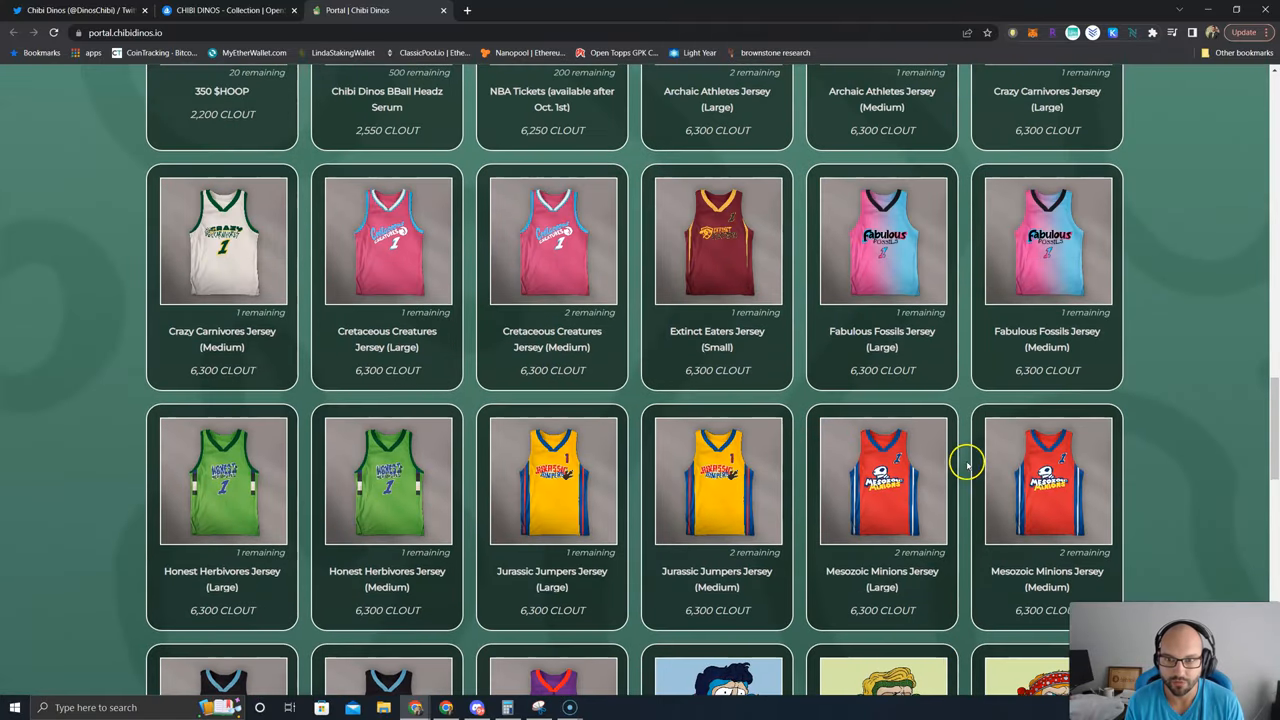
pyautogui.scroll(3)
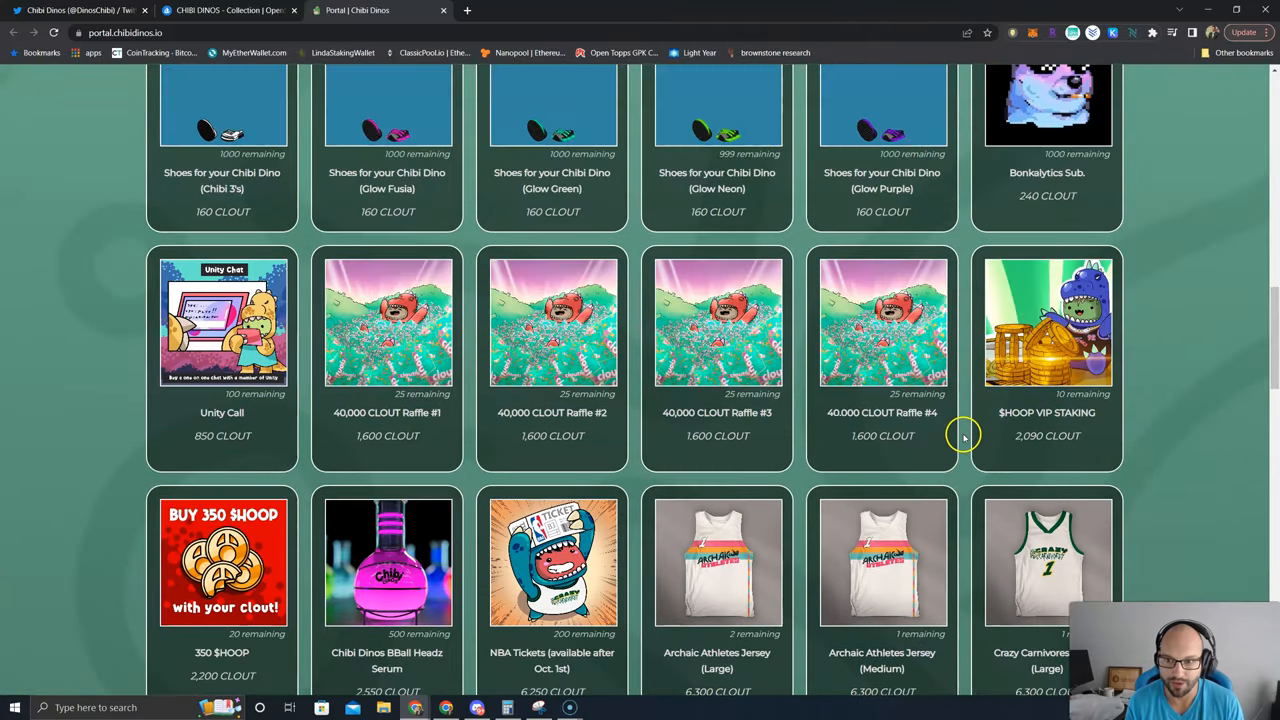
pyautogui.scroll(3)
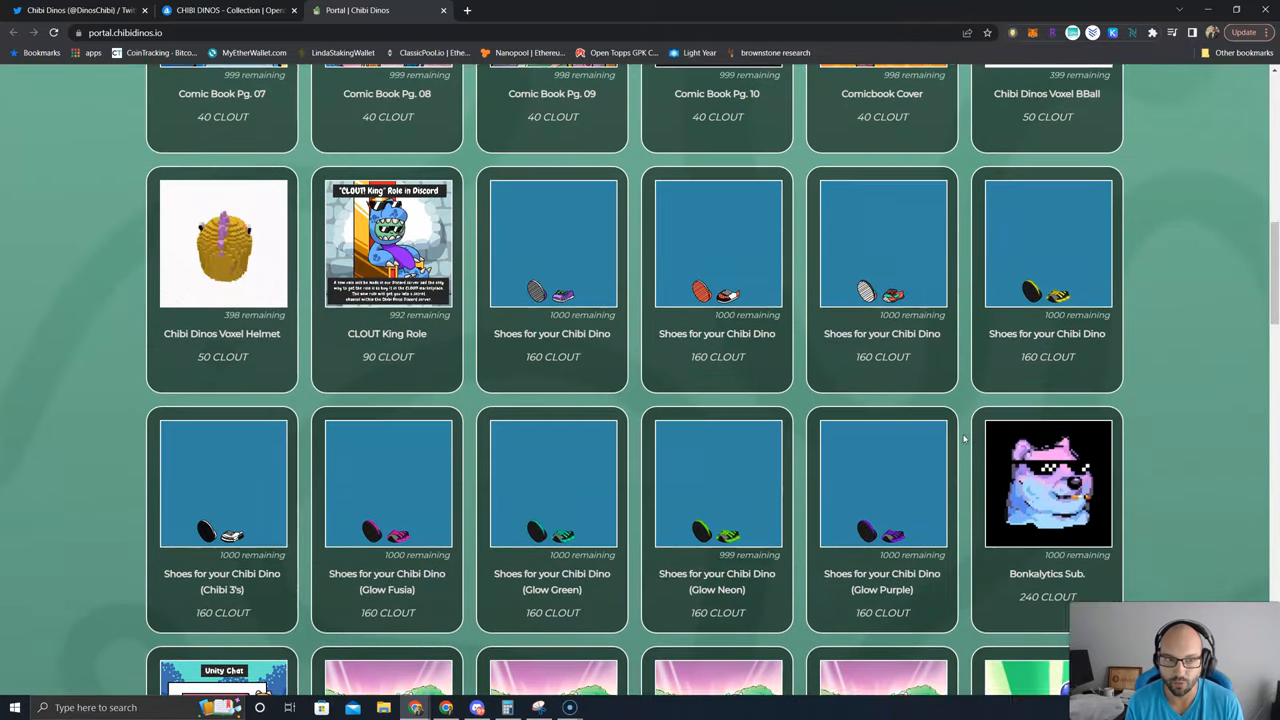
pyautogui.scroll(3)
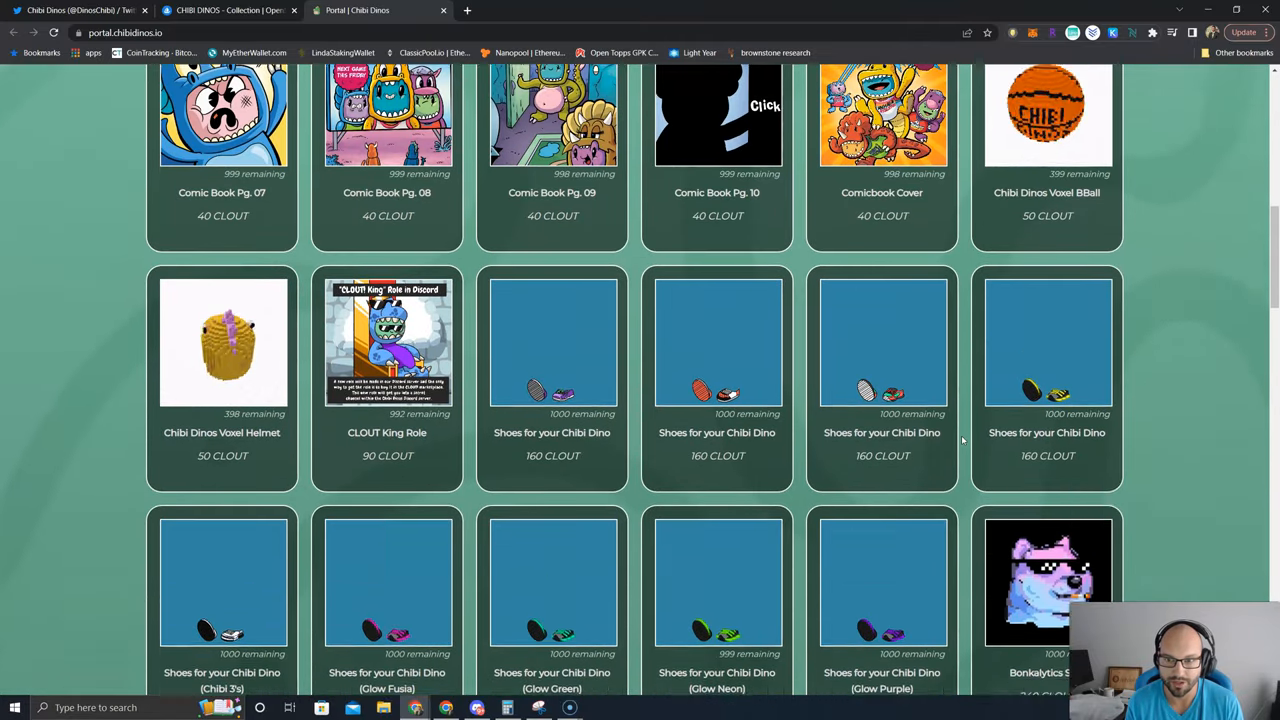
pyautogui.scroll(-3)
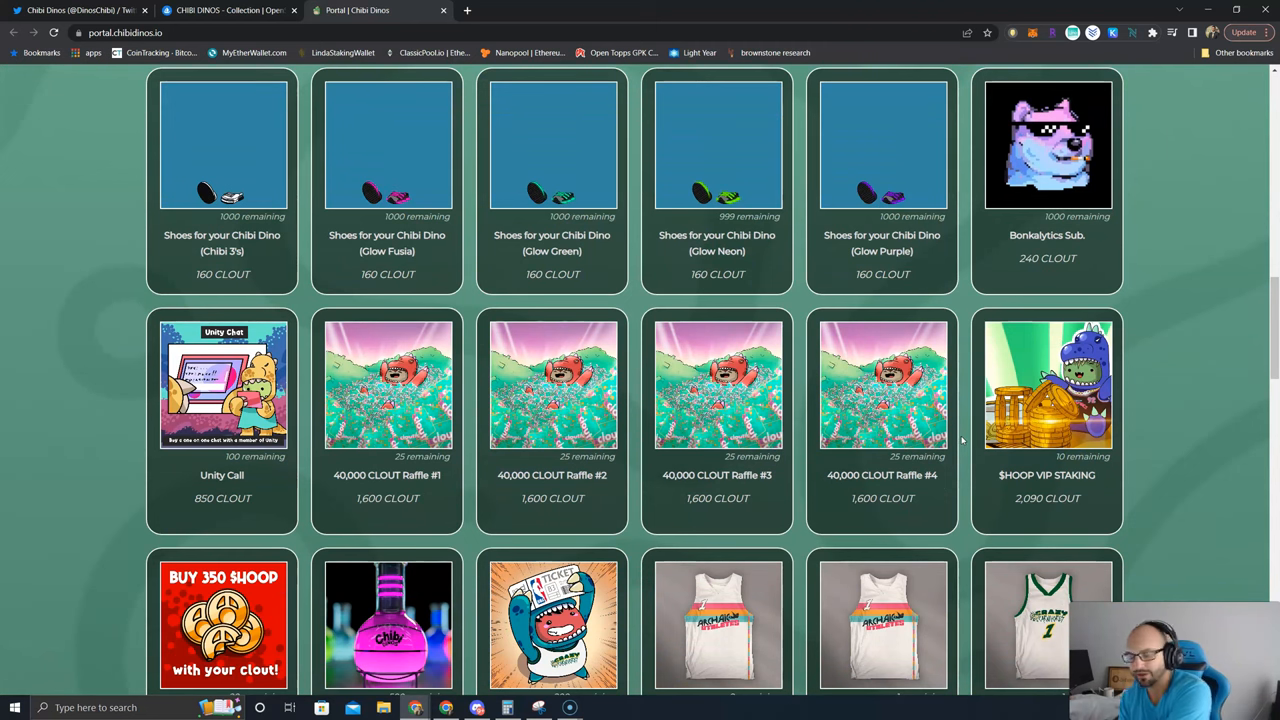
pyautogui.scroll(3)
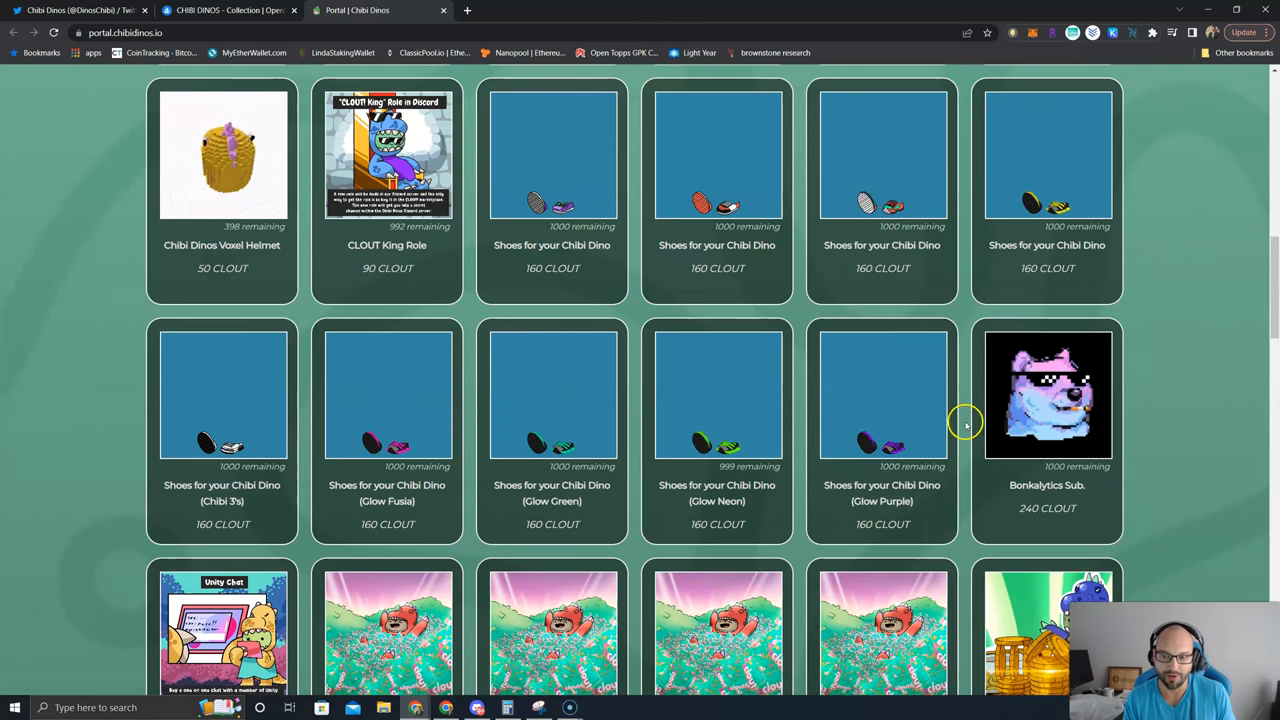
pyautogui.scroll(-3)
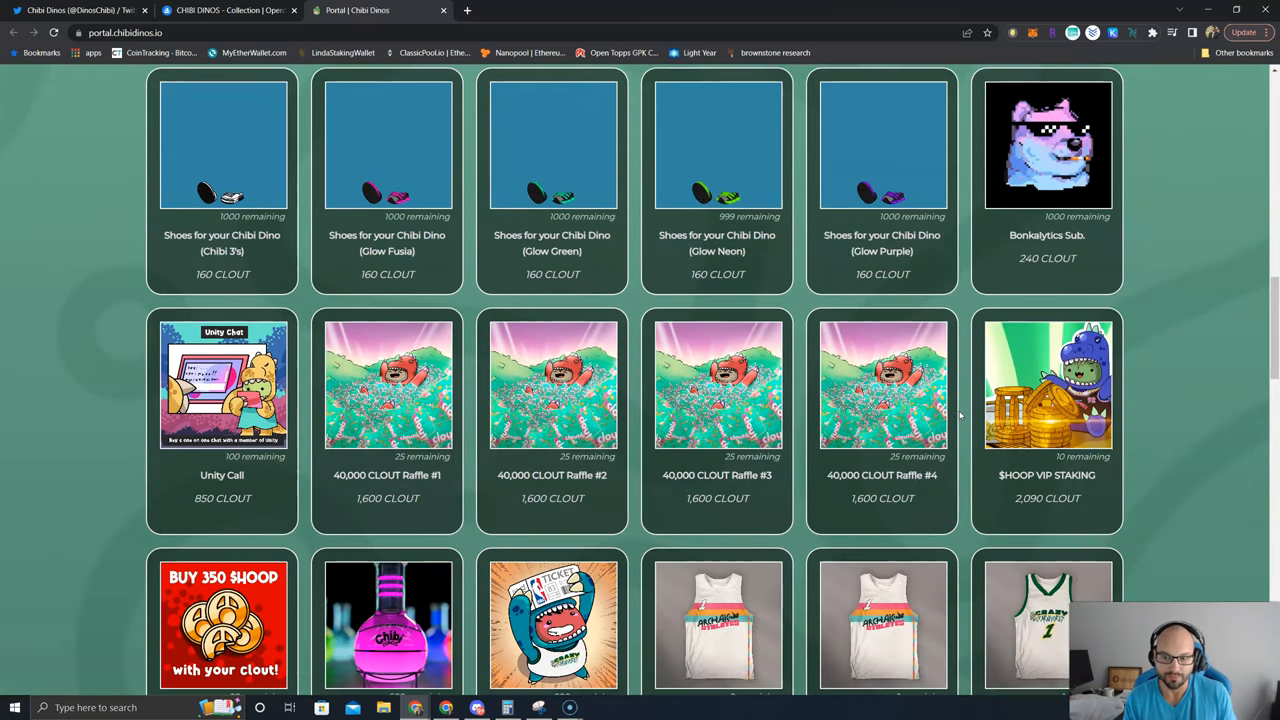
pyautogui.scroll(-3)
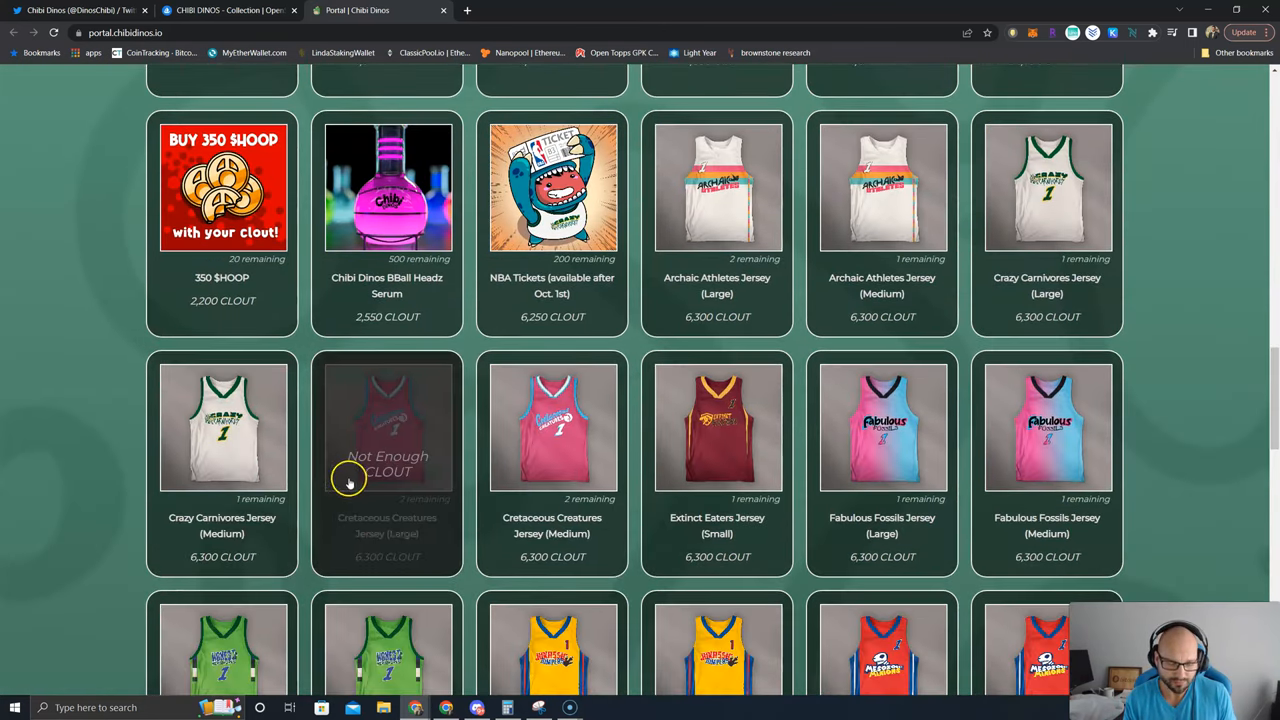
pyautogui.scroll(-3)
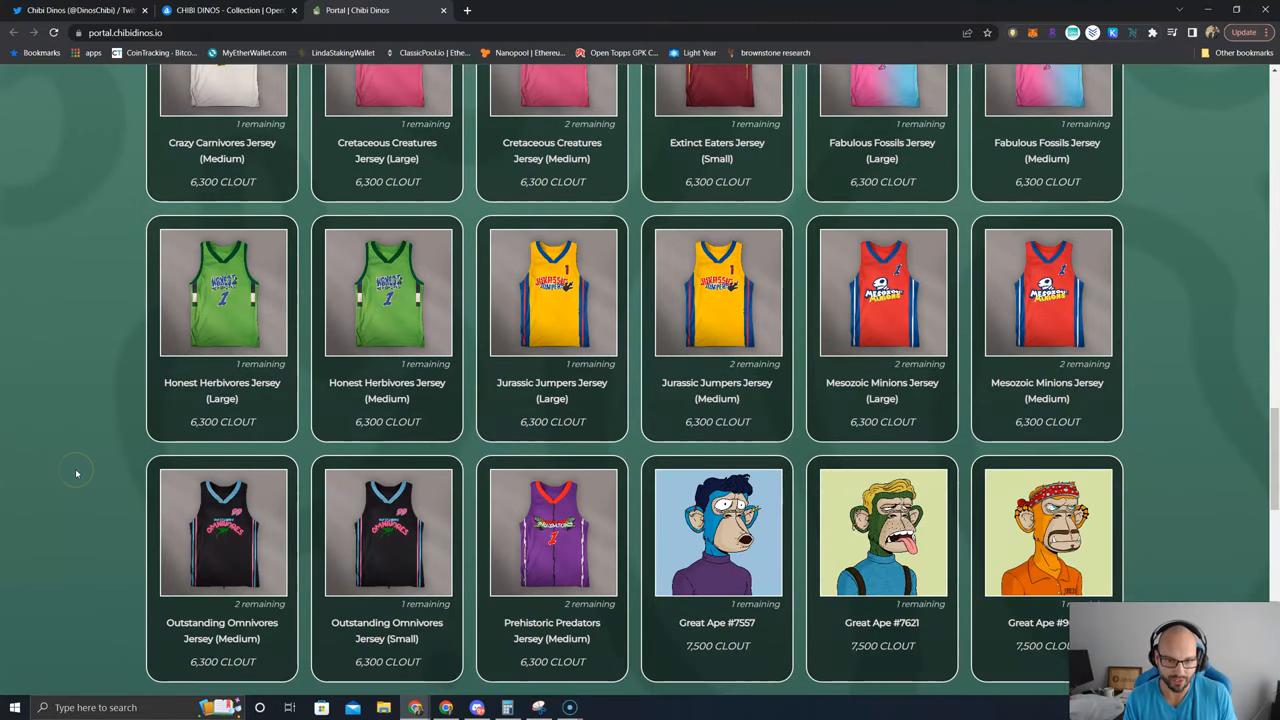
pyautogui.scroll(3)
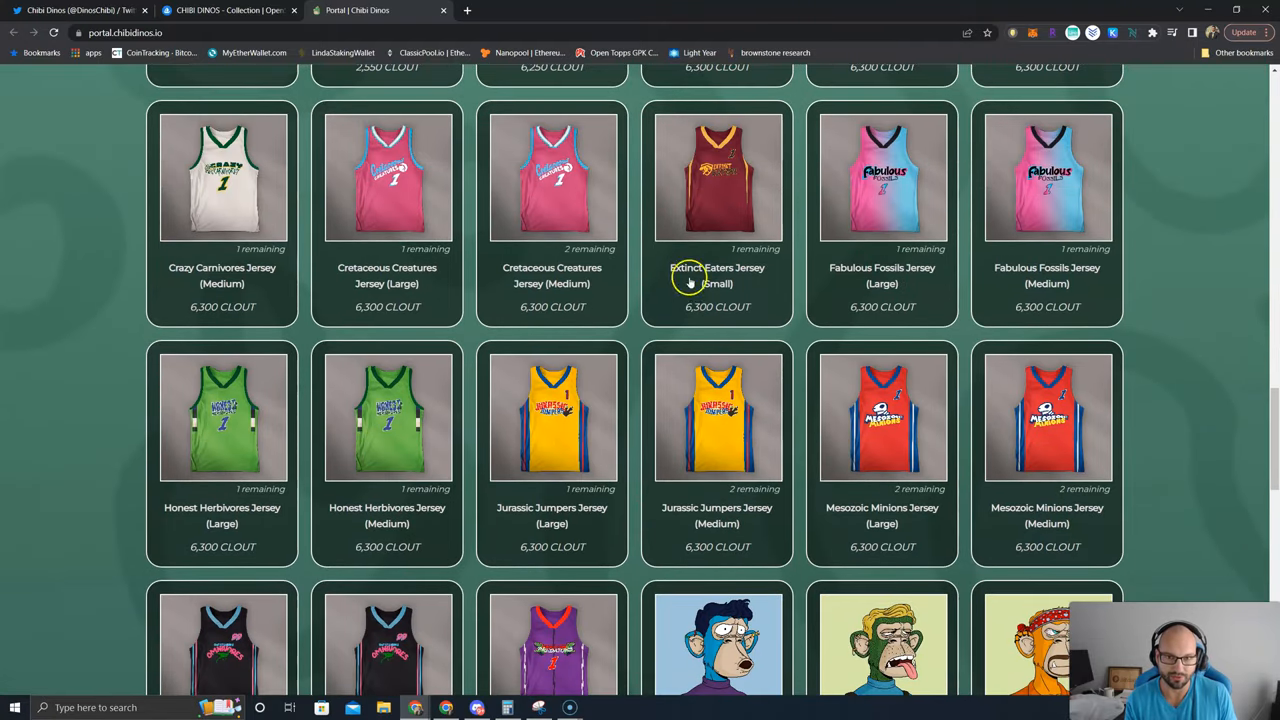
pyautogui.scroll(3)
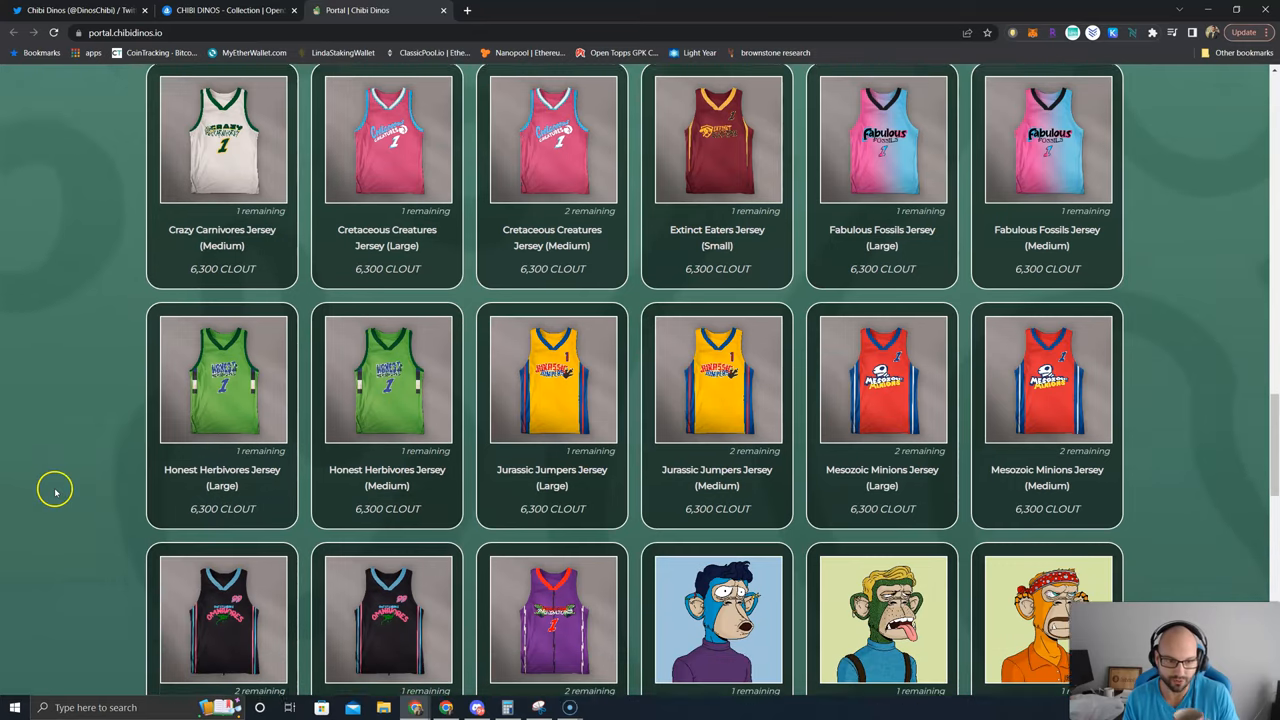
pyautogui.scroll(-3)
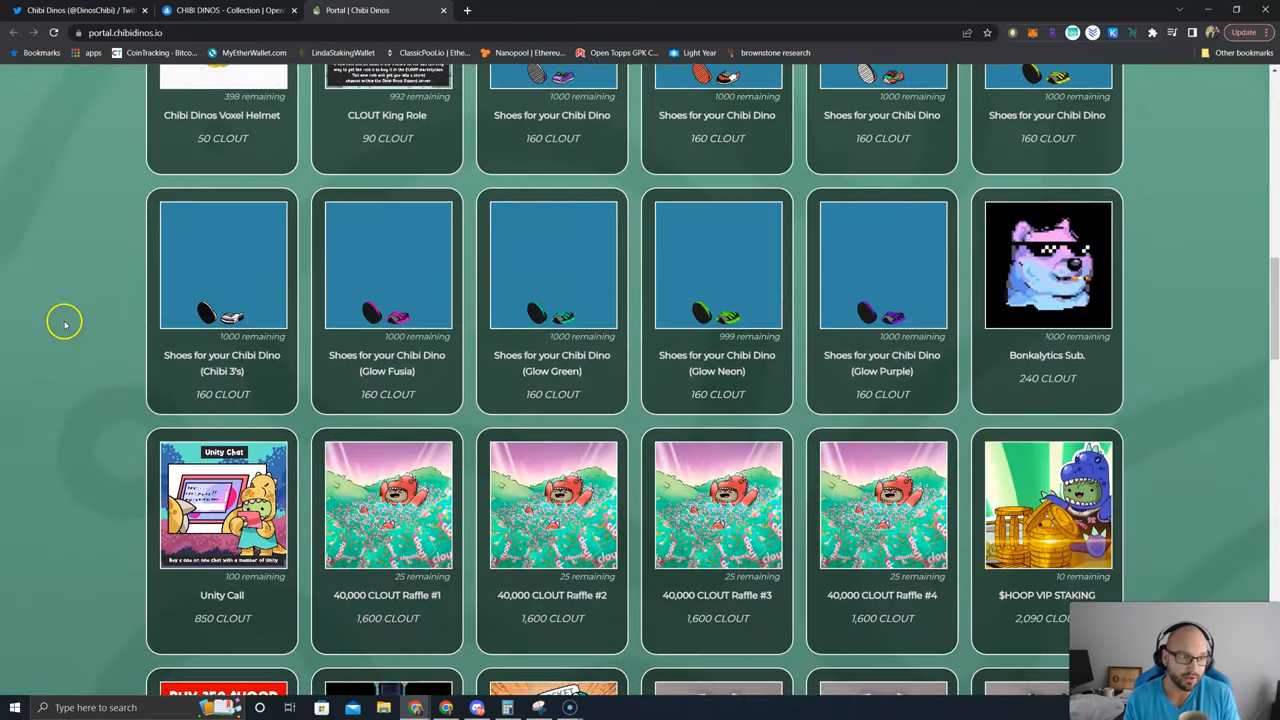
pyautogui.scroll(3)
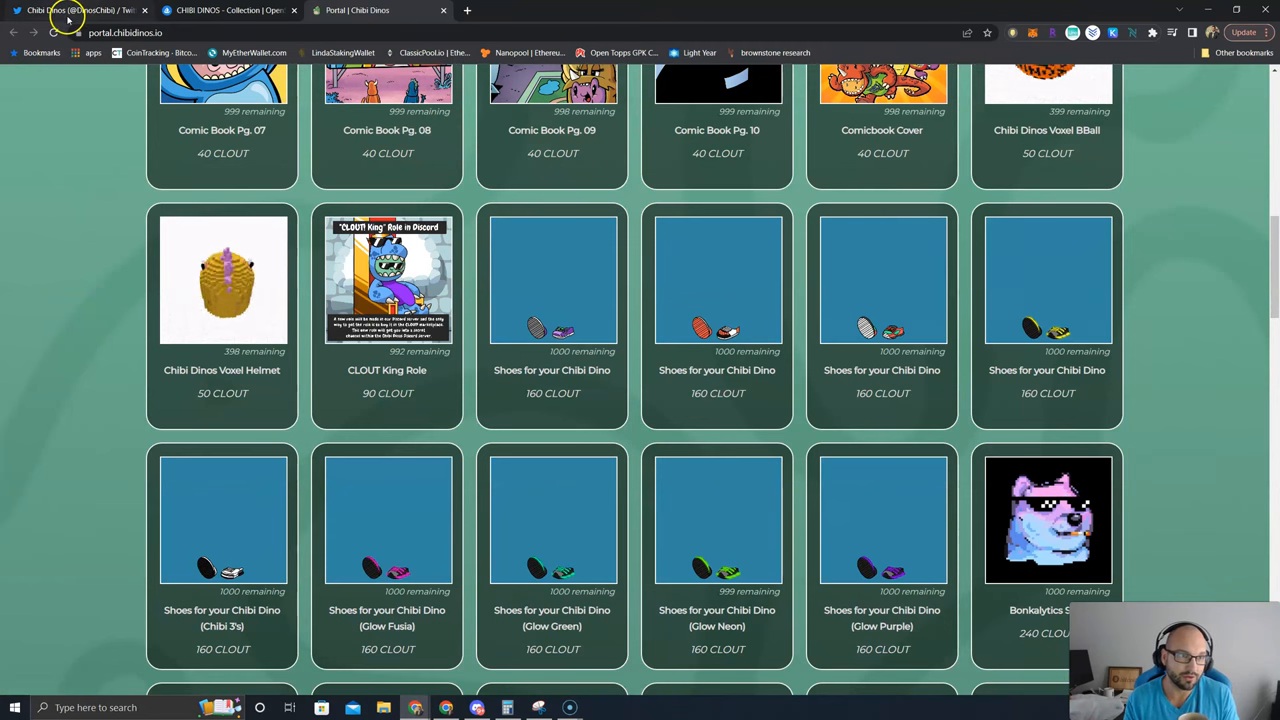
pyautogui.click(78, 10)
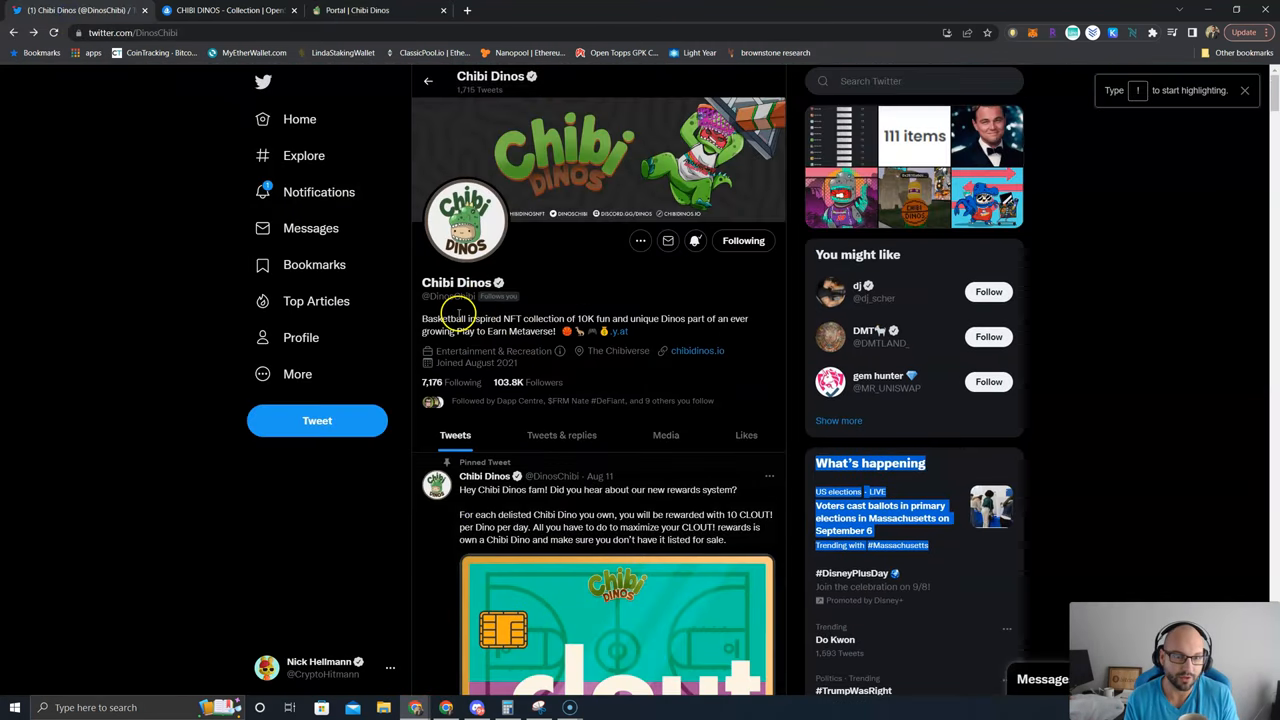
pyautogui.click(230, 10)
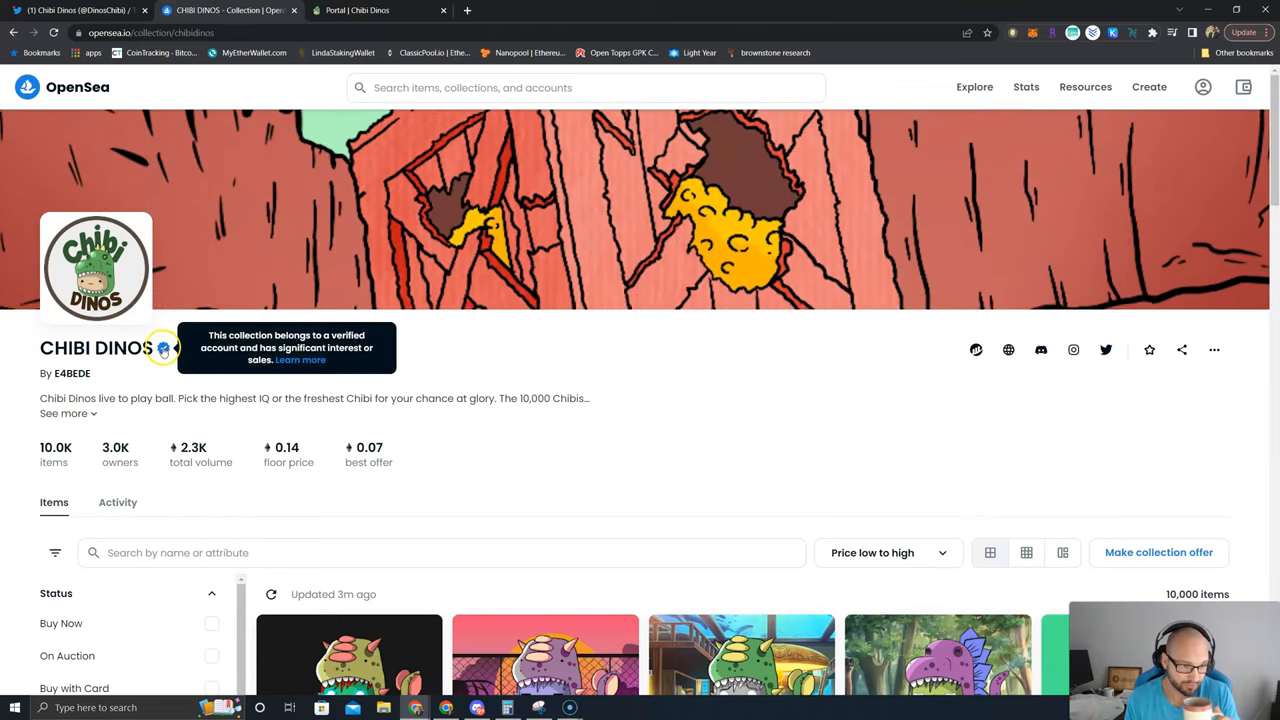
# - Scroll the 10,000-item CHIBI DINOS listings, then return to the portal rewards catalog
pyautogui.scroll(-3)
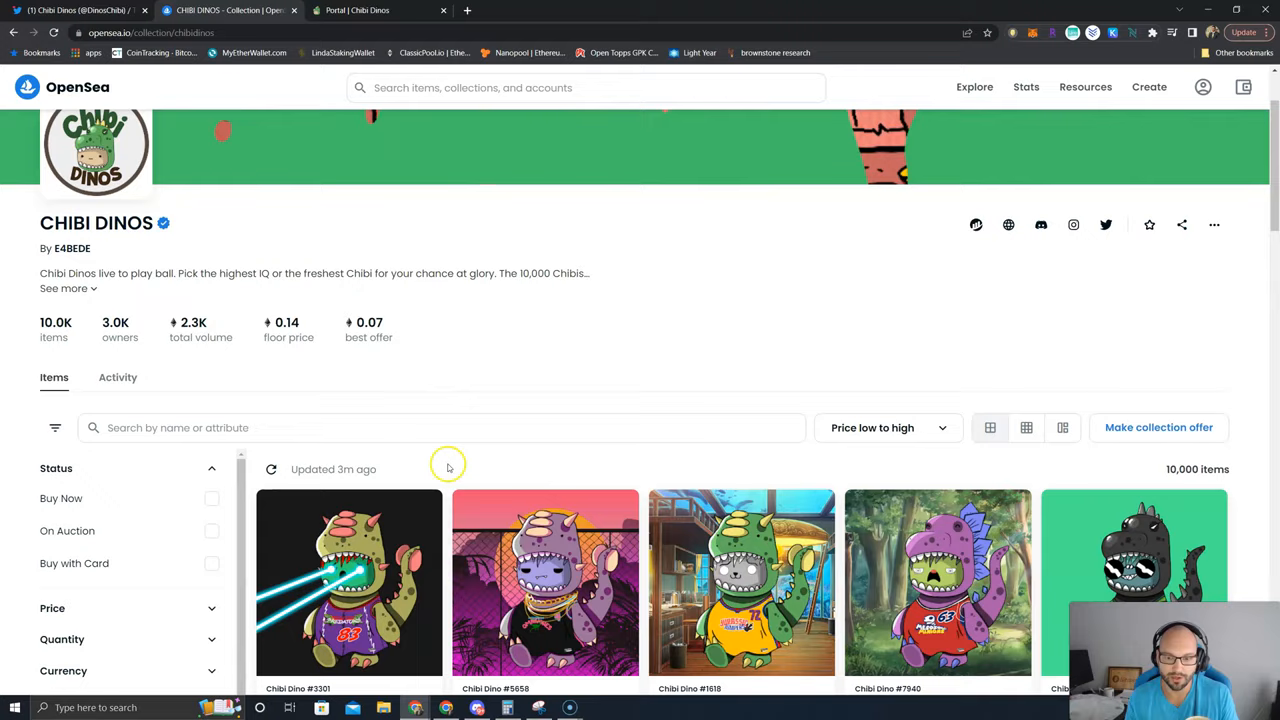
pyautogui.scroll(-3)
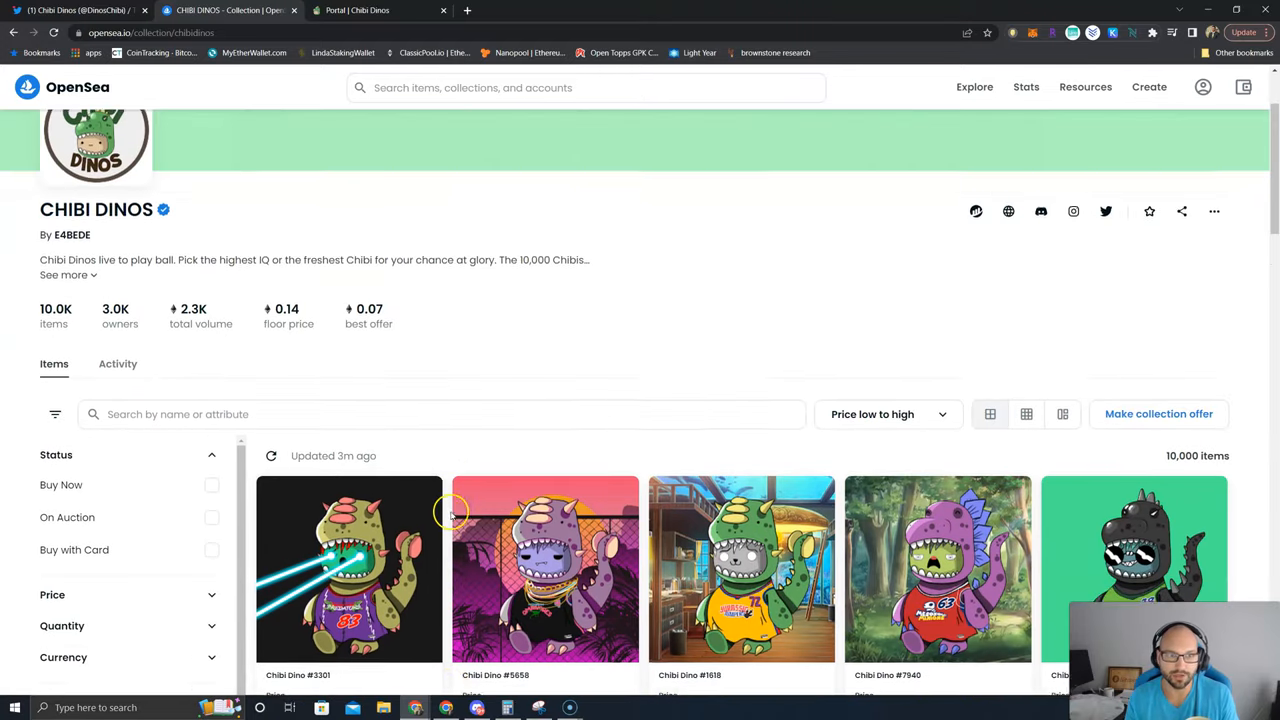
pyautogui.click(375, 10)
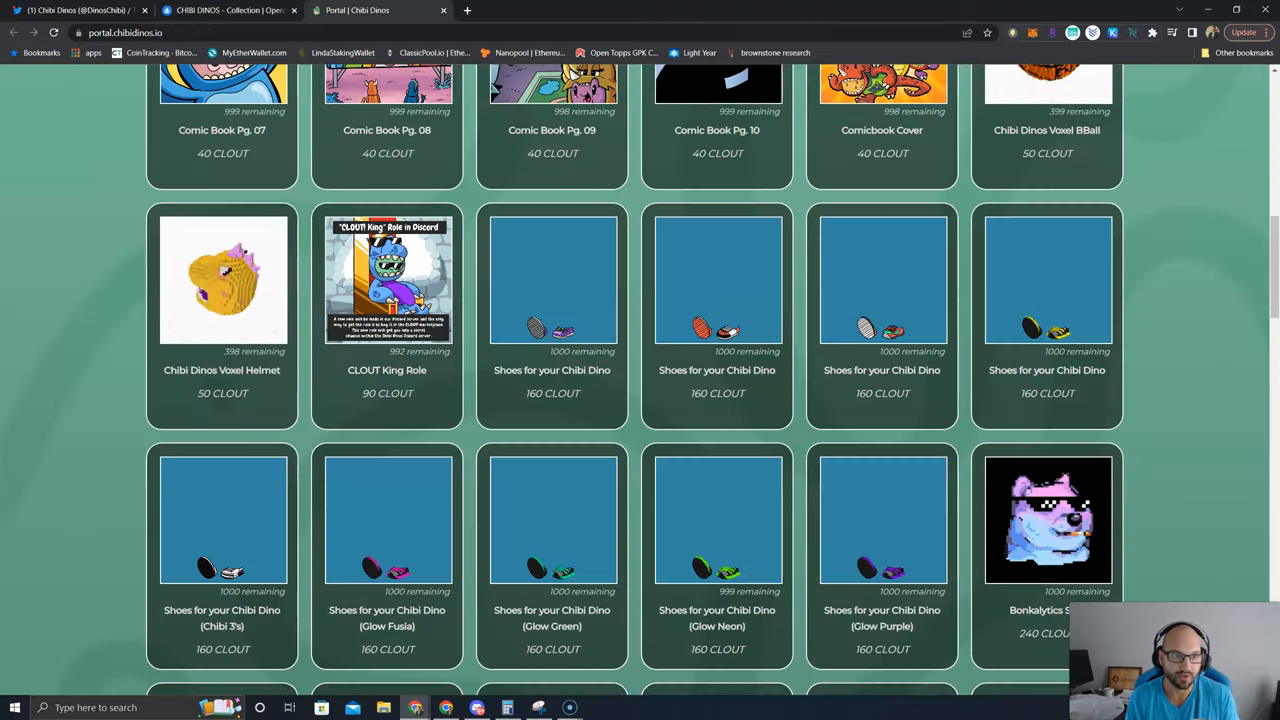
pyautogui.scroll(3)
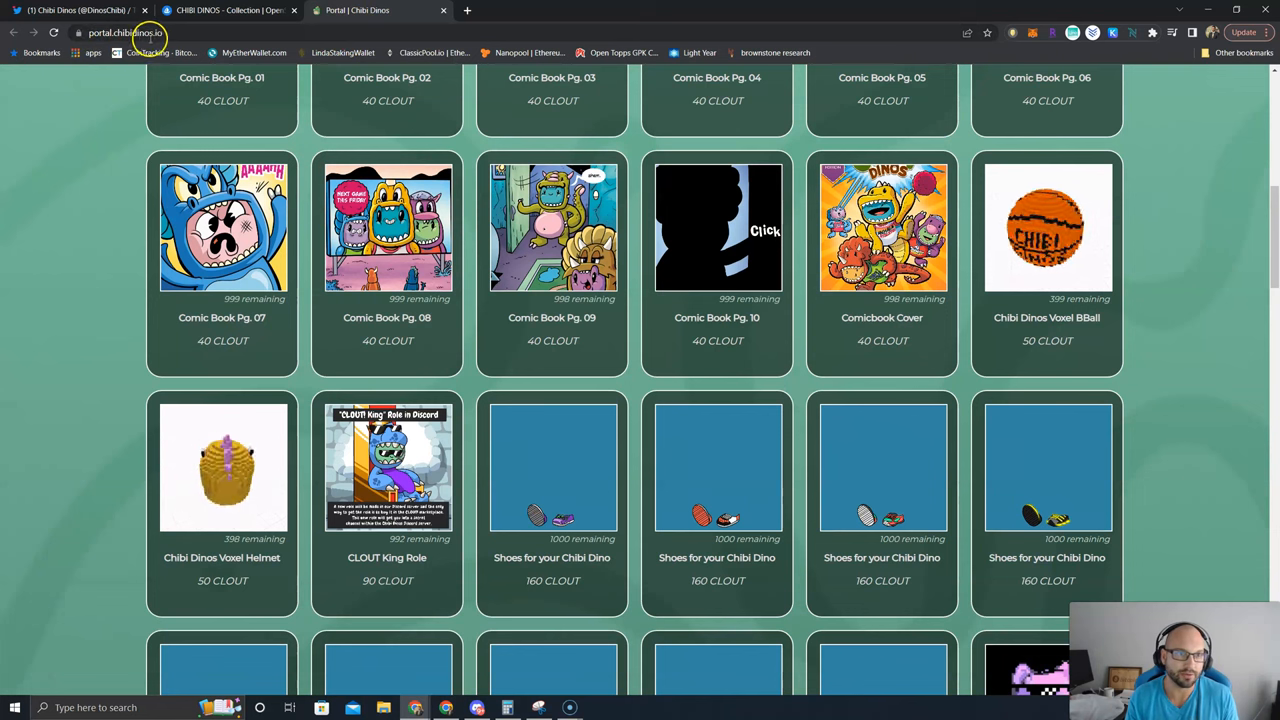
pyautogui.scroll(3)
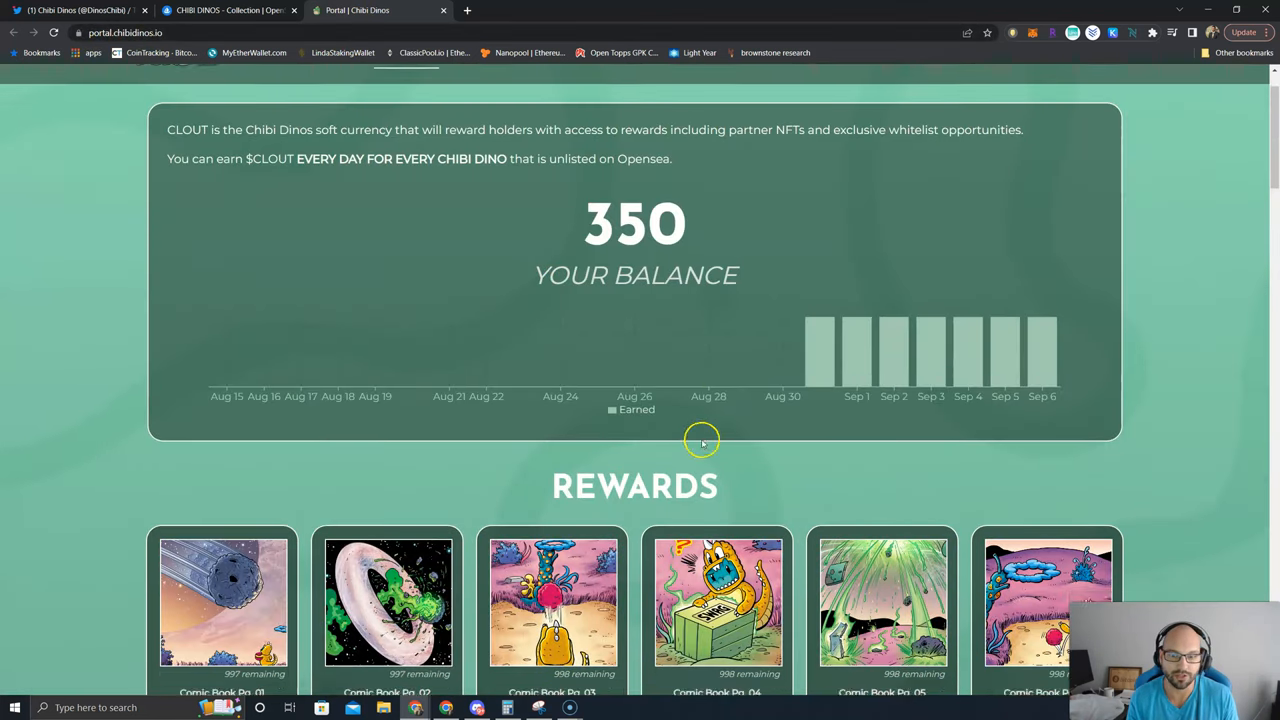
pyautogui.scroll(-3)
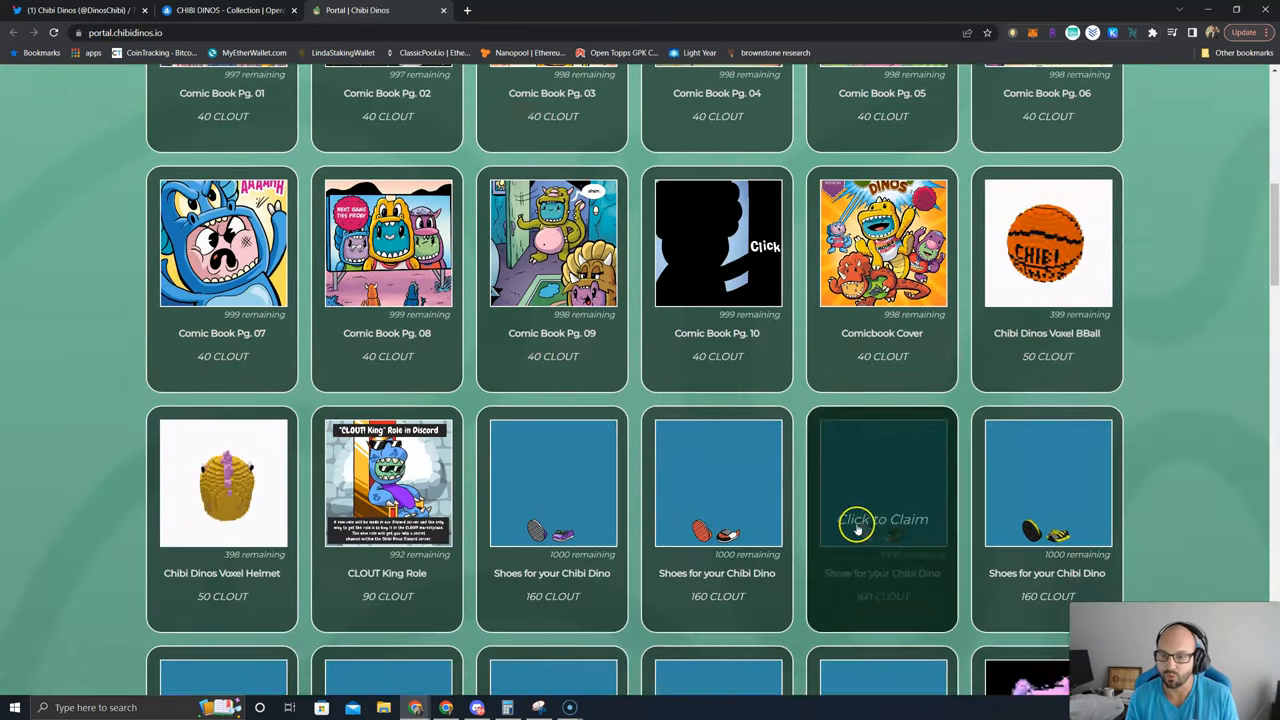
pyautogui.scroll(-3)
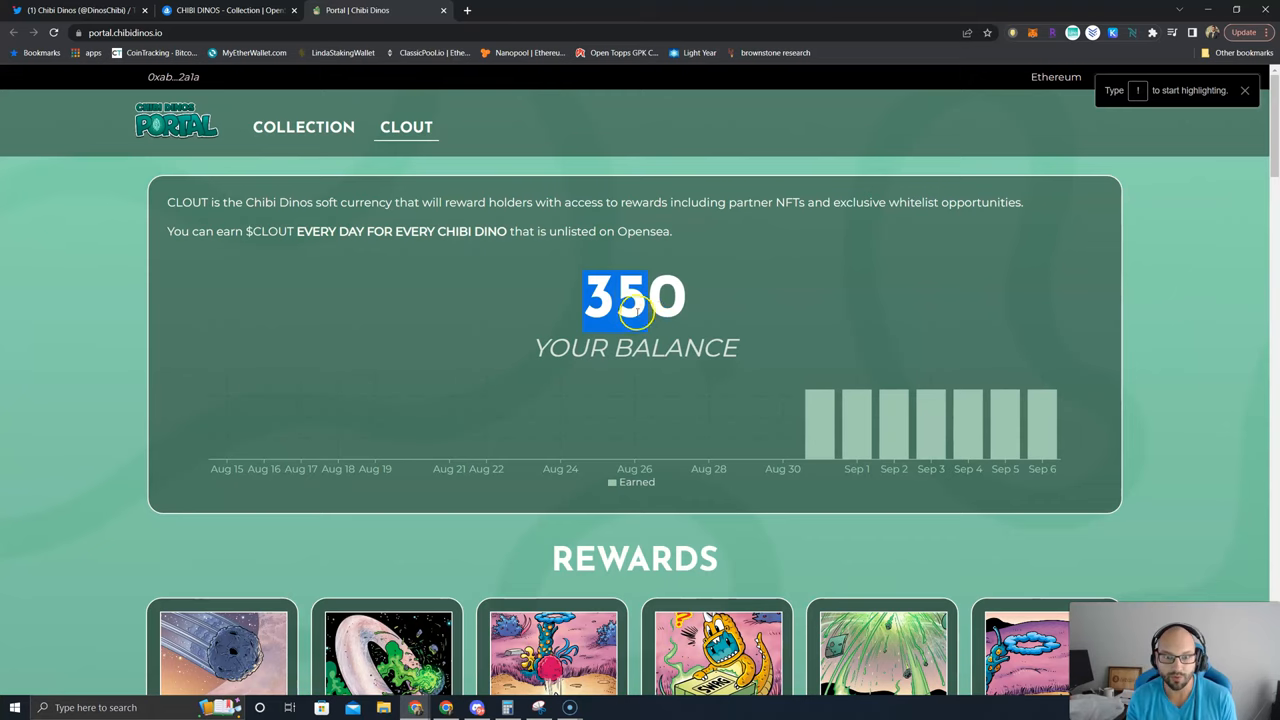
# - Glance at the shoe rewards, reopen the CLOUT page and highlight the 350 balance
pyautogui.scroll(-3)
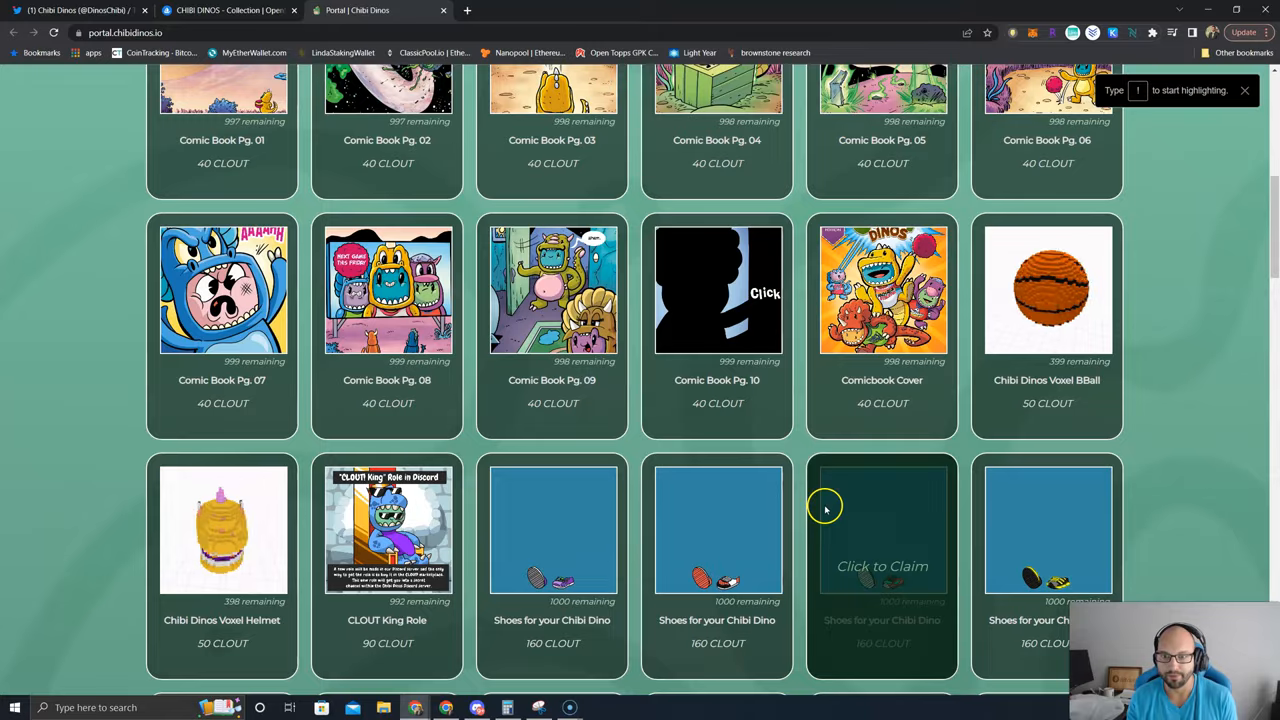
pyautogui.click(406, 127)
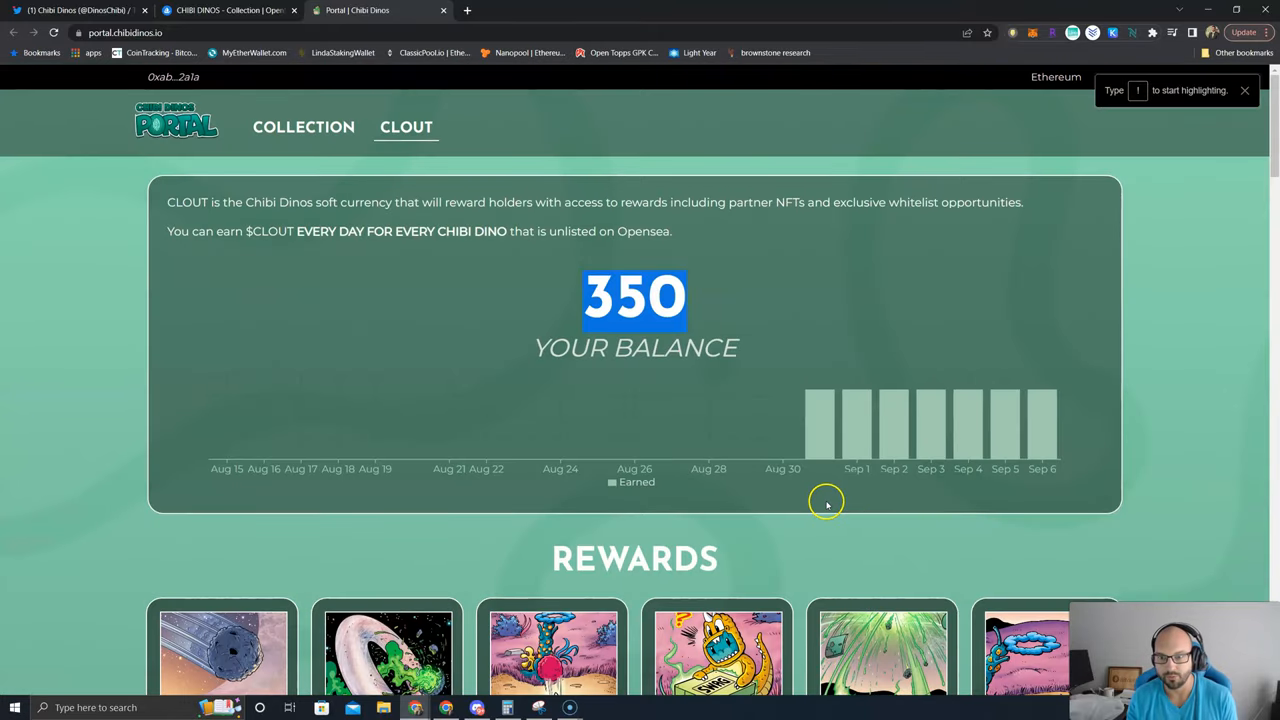
pyautogui.moveTo(878, 533)
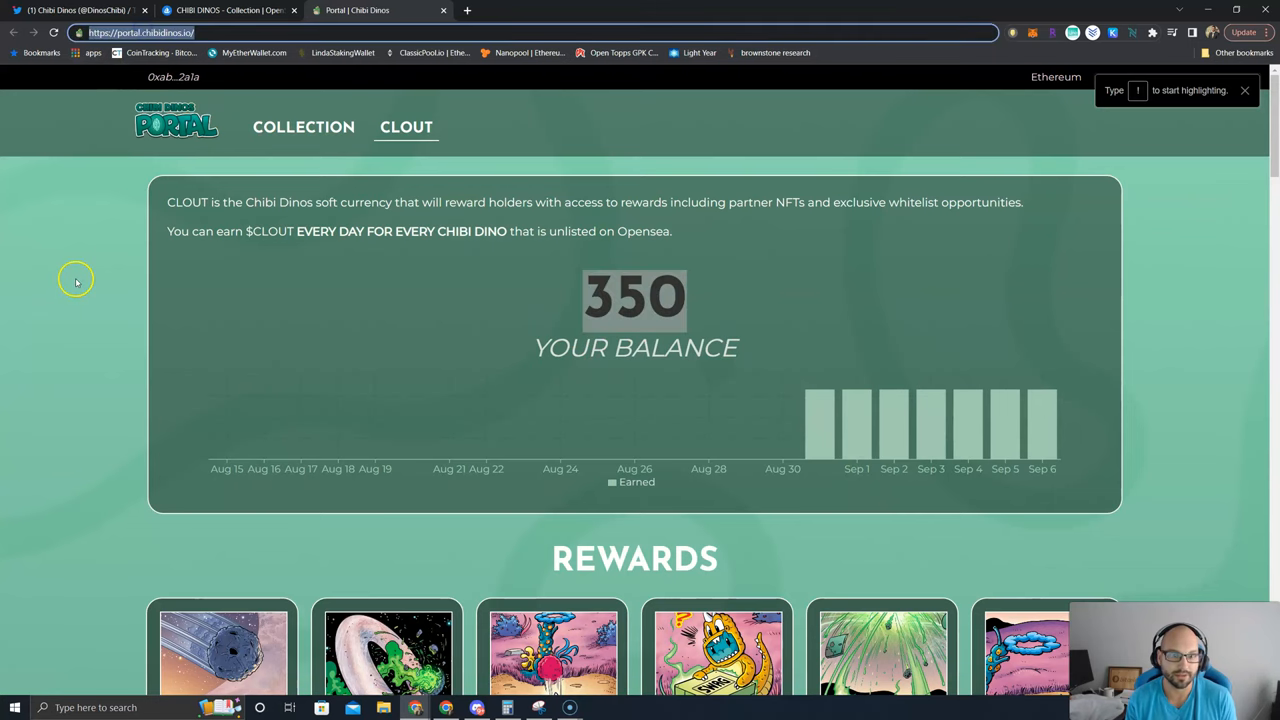
pyautogui.moveTo(76, 281)
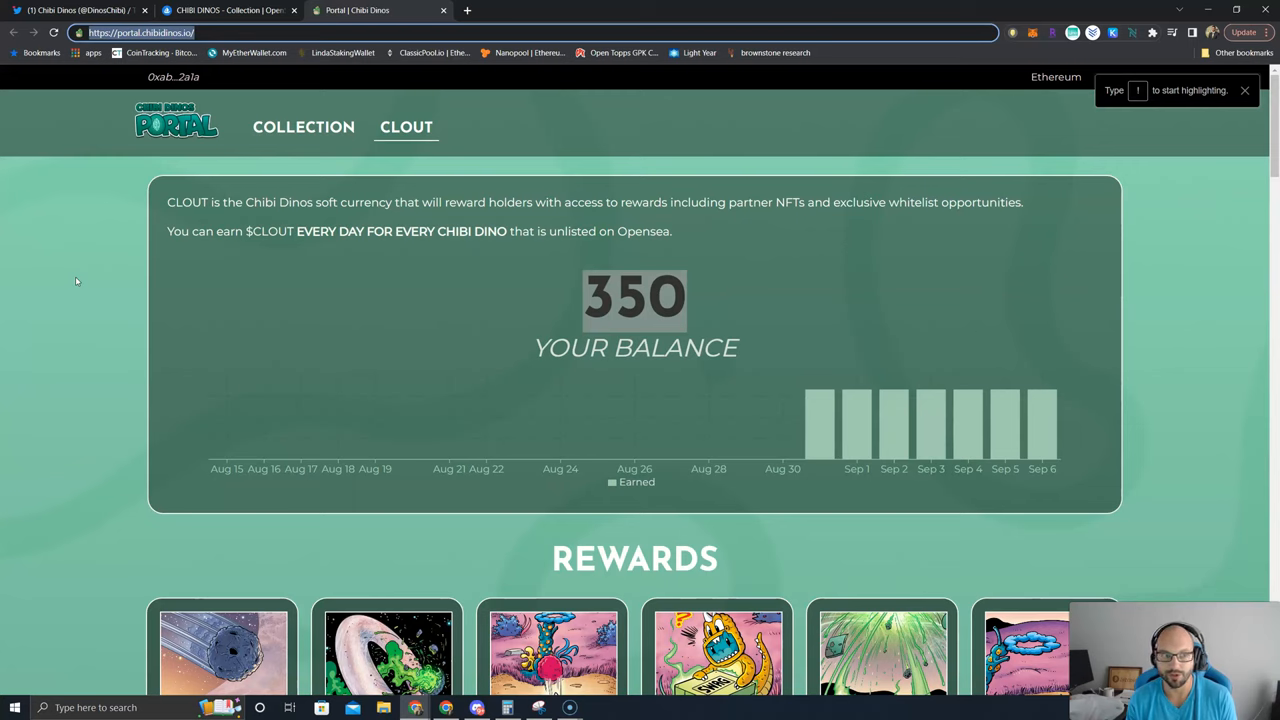
pyautogui.doubleClick(634, 297)
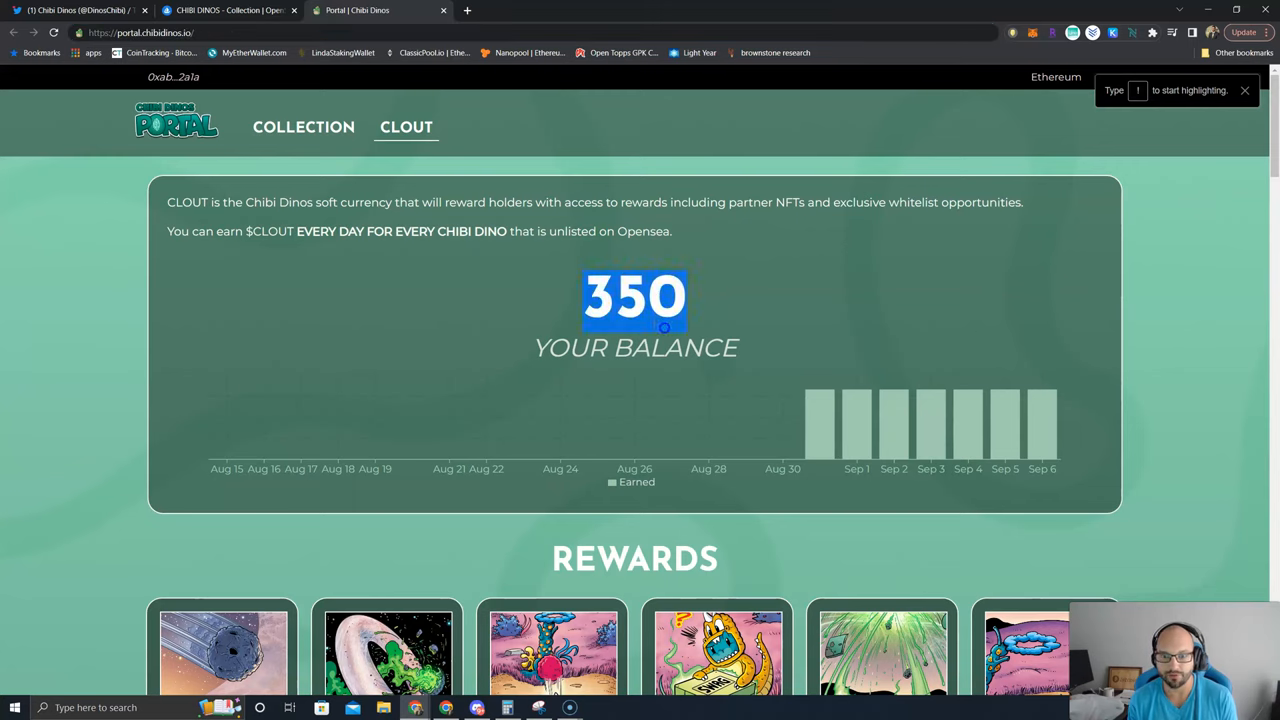
pyautogui.moveTo(808, 490)
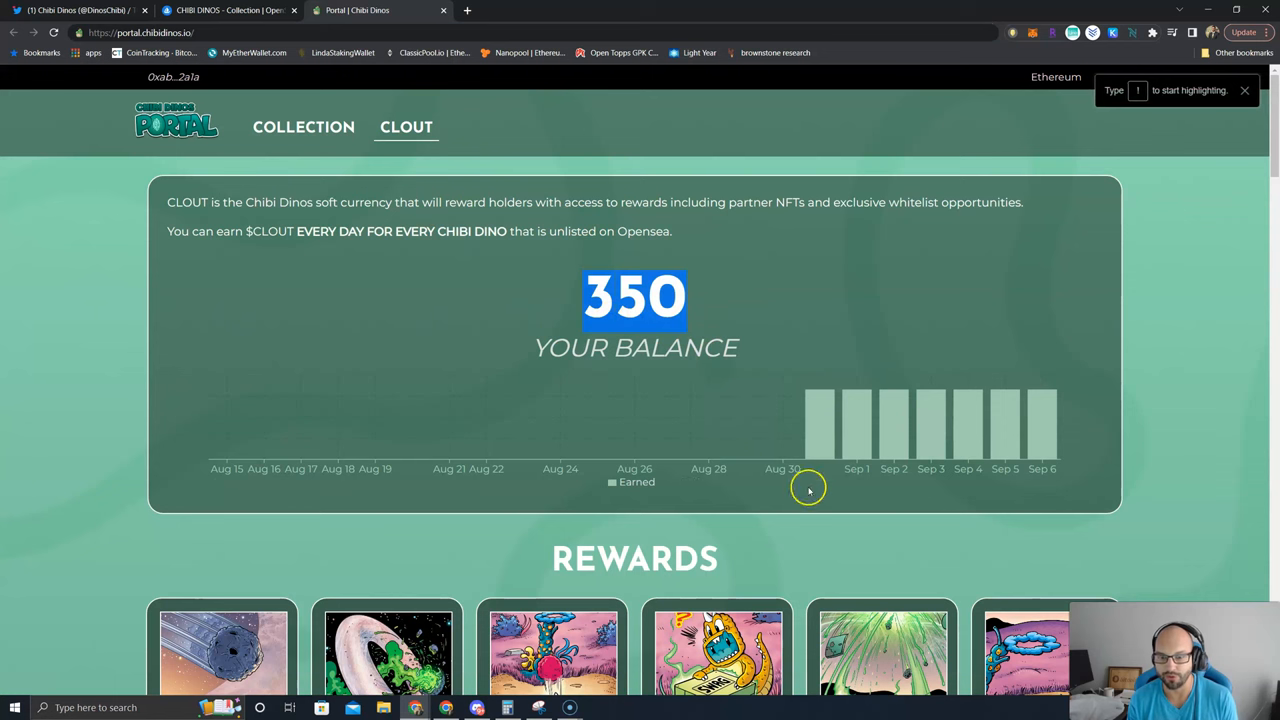
pyautogui.moveTo(137, 495)
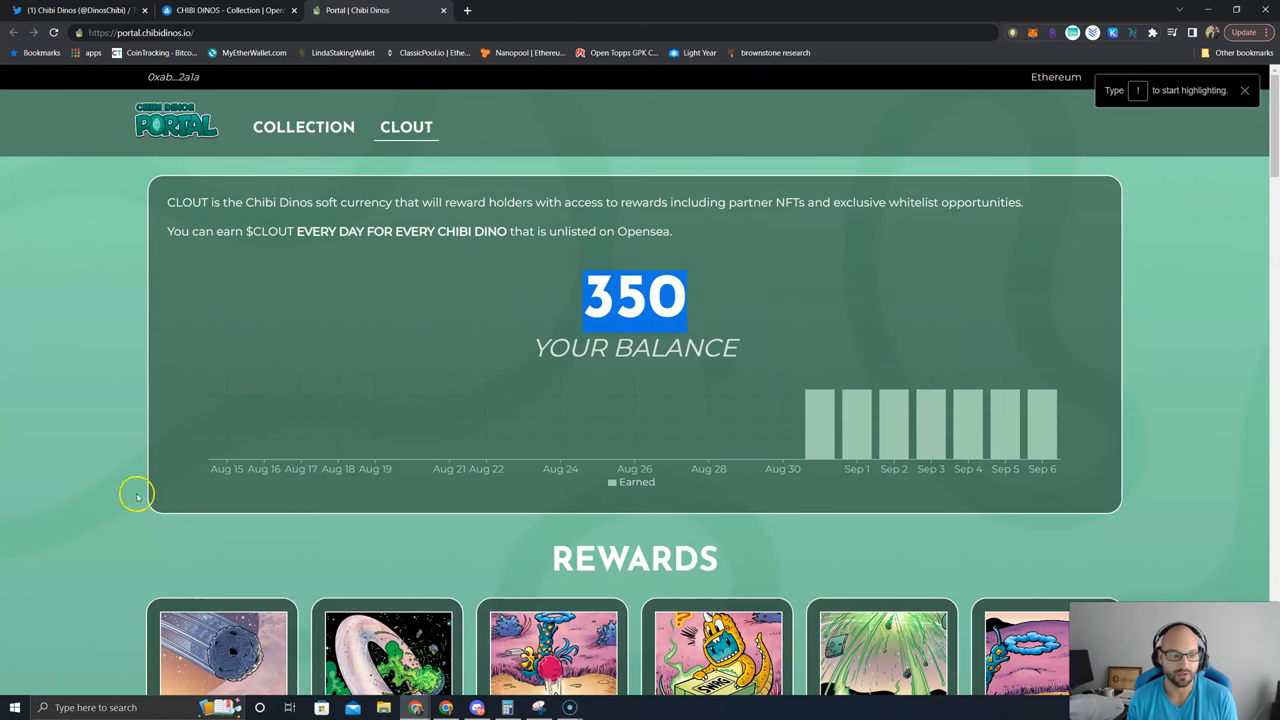